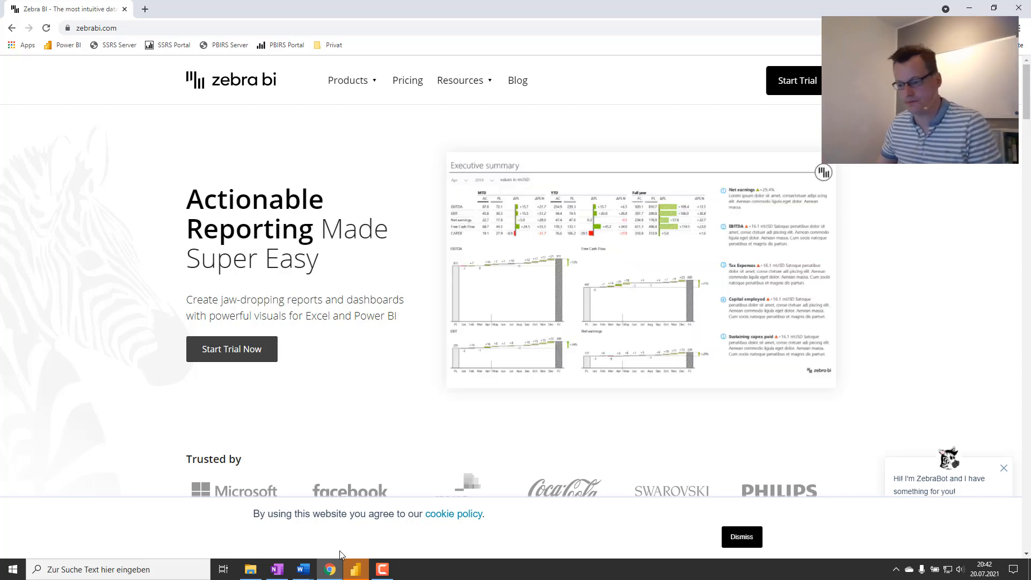
Step: Bring Power BI Desktop to the front and show the Start report page
click(355, 569)
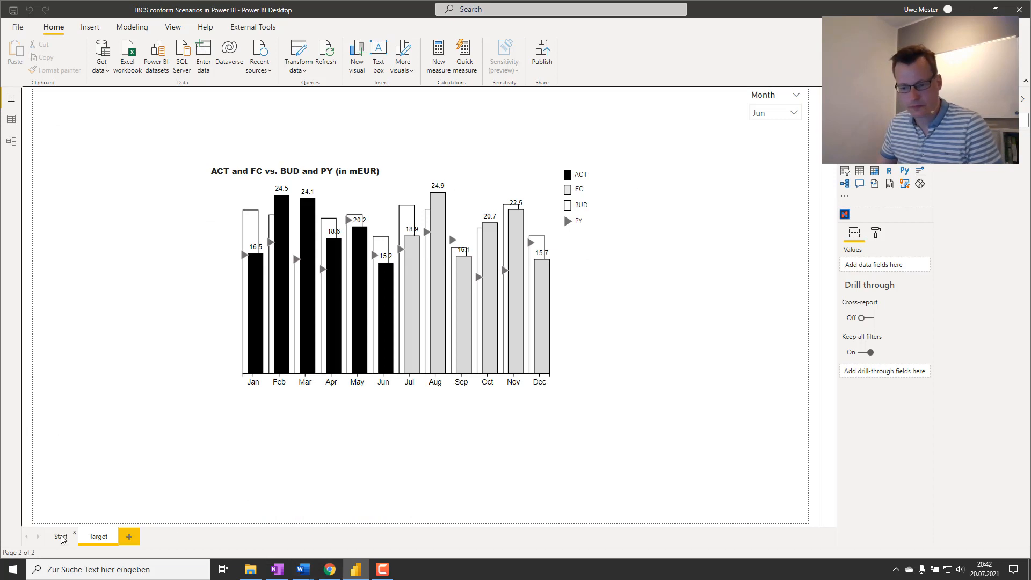
click(61, 536)
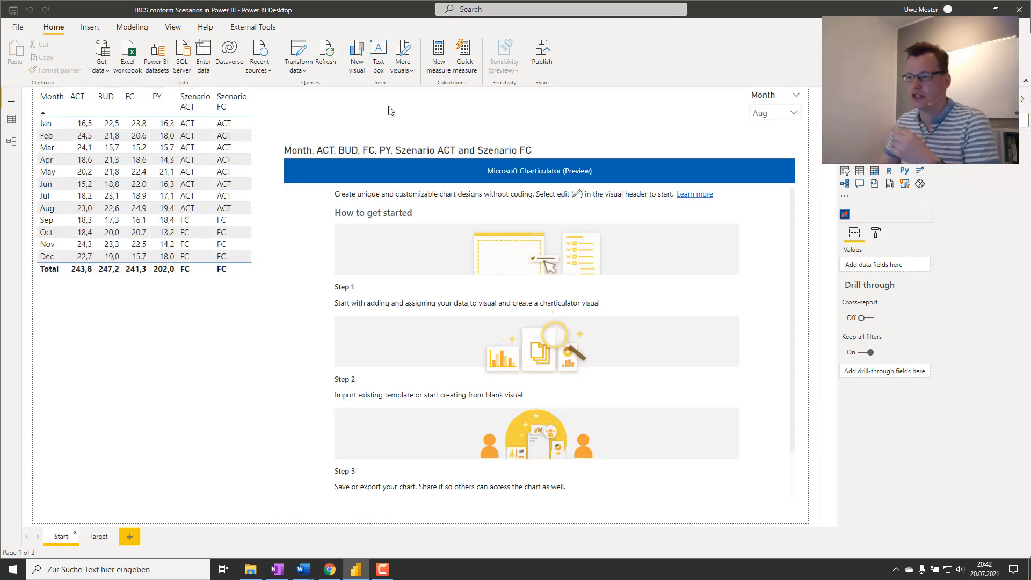
mouse_move(305, 267)
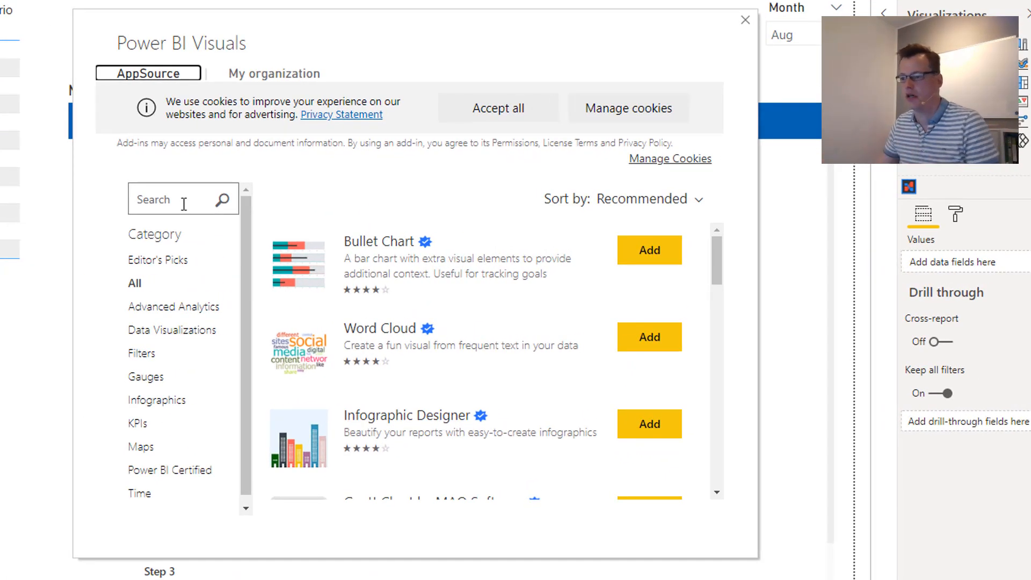
Step: Search the visuals marketplace for 'Char' and add Charticulator to the report
text(Charticulator)
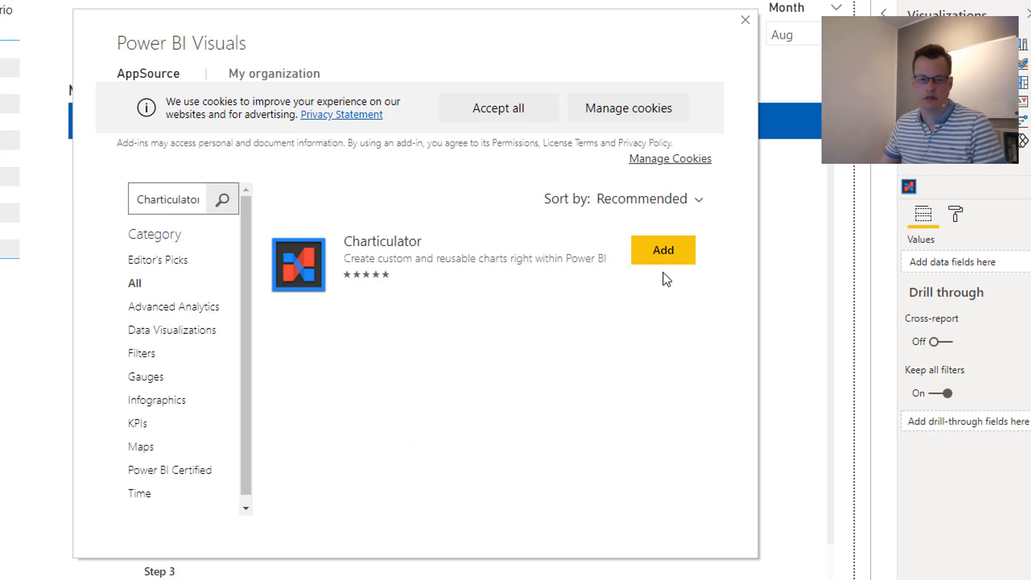
click(662, 249)
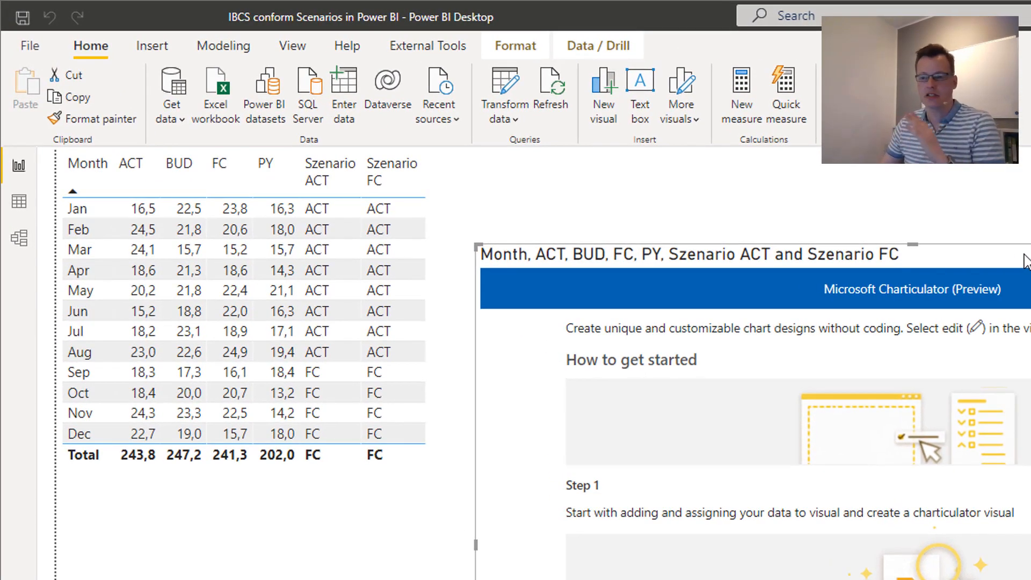
click(131, 163)
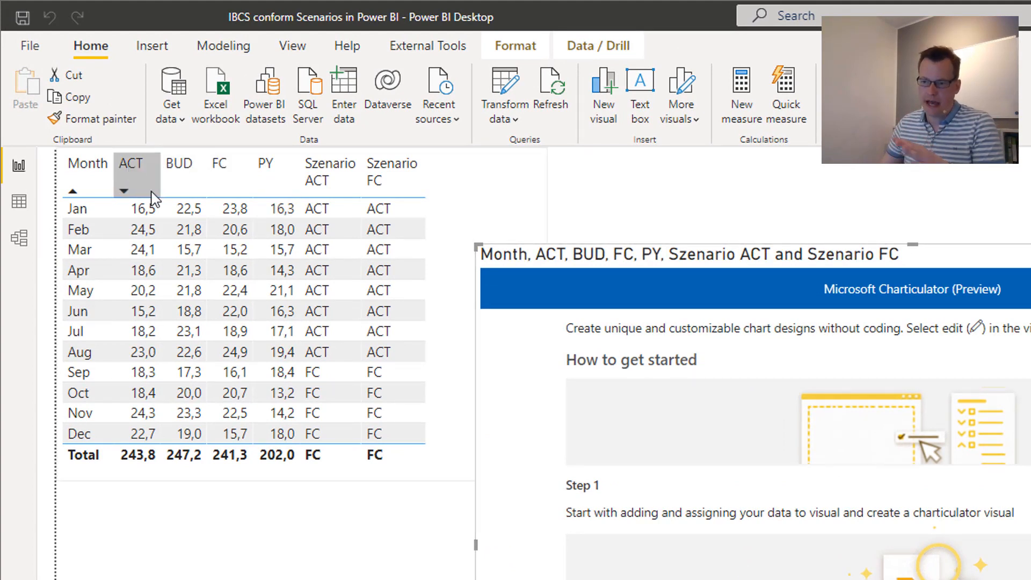
mouse_move(225, 188)
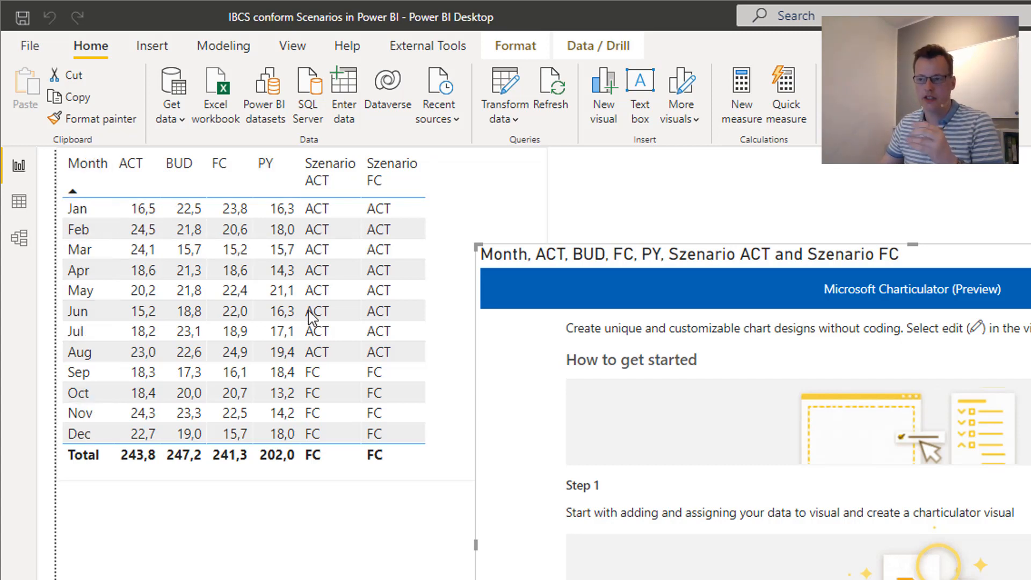
click(329, 172)
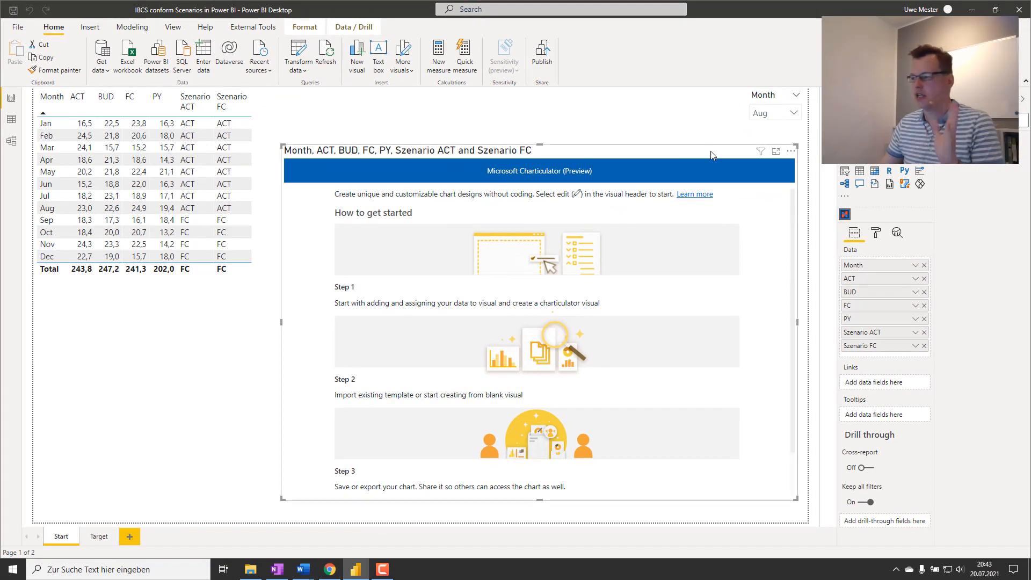
click(792, 112)
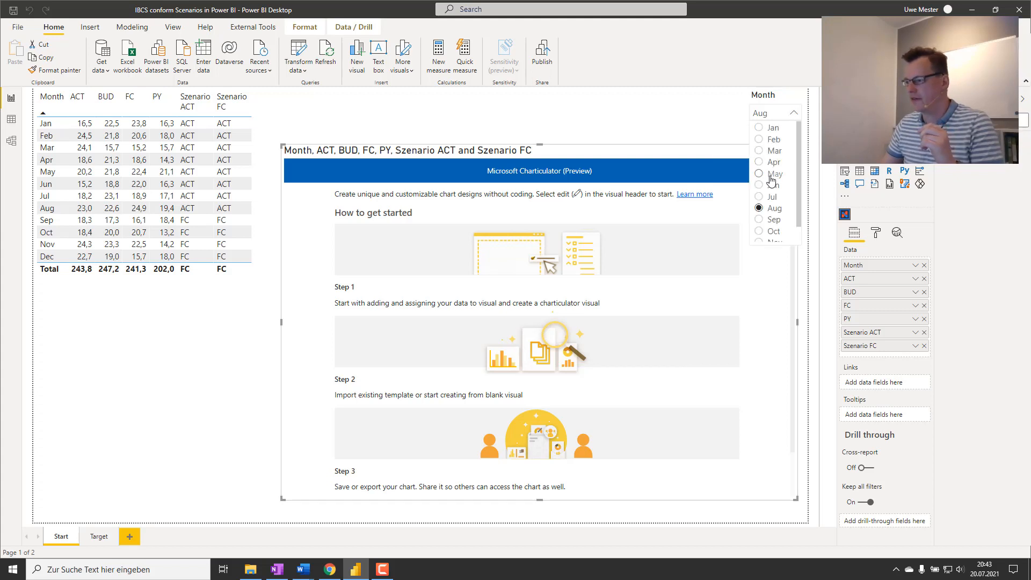
click(773, 173)
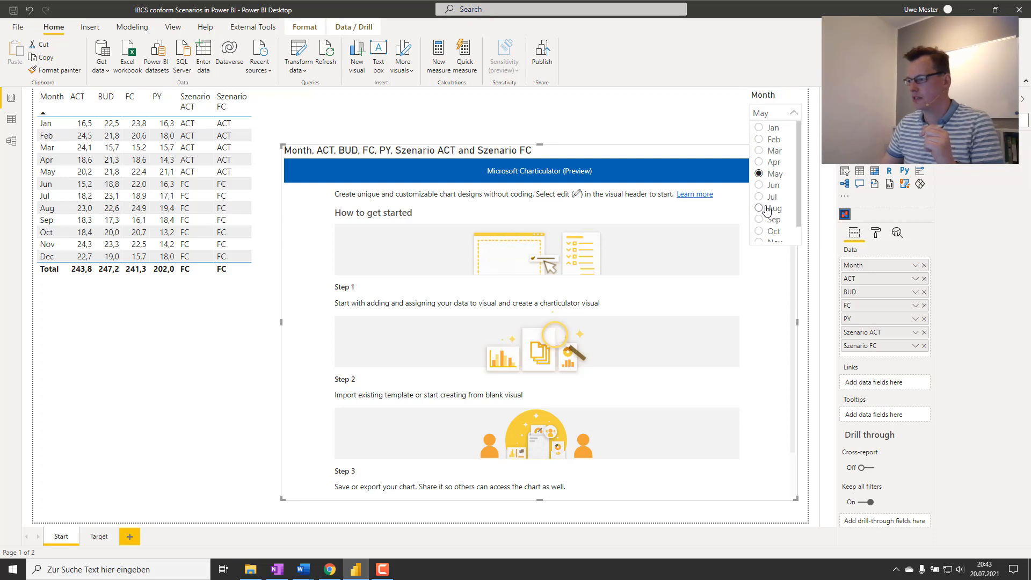
click(774, 208)
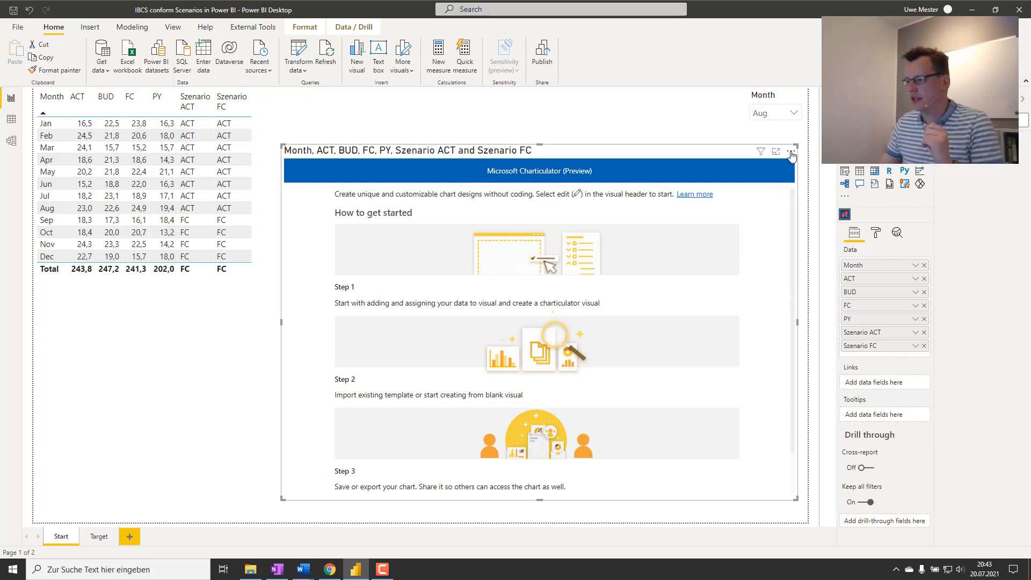
Step: Put the Charticulator visual into edit mode from its More options menu
click(792, 157)
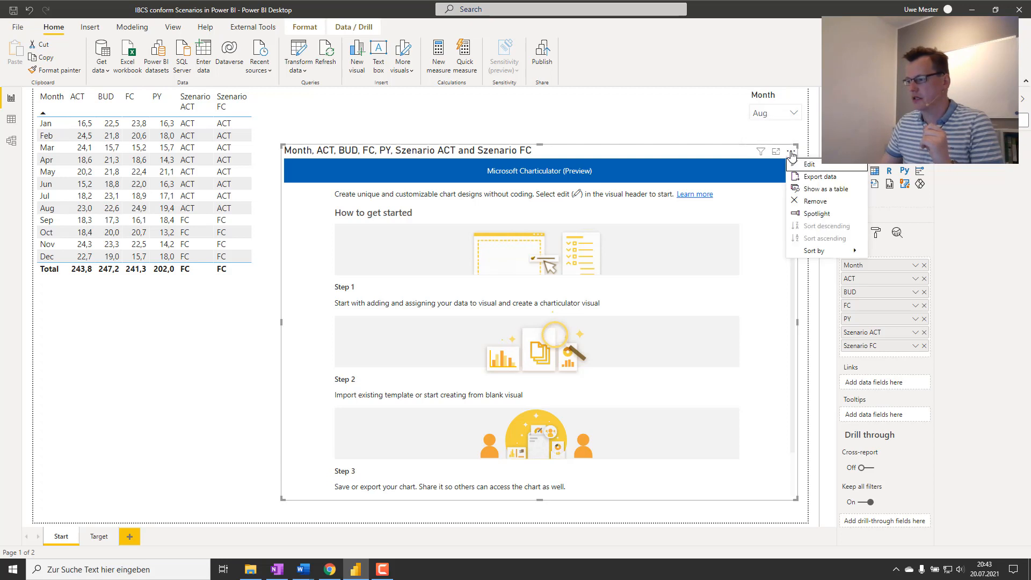
mouse_move(149, 434)
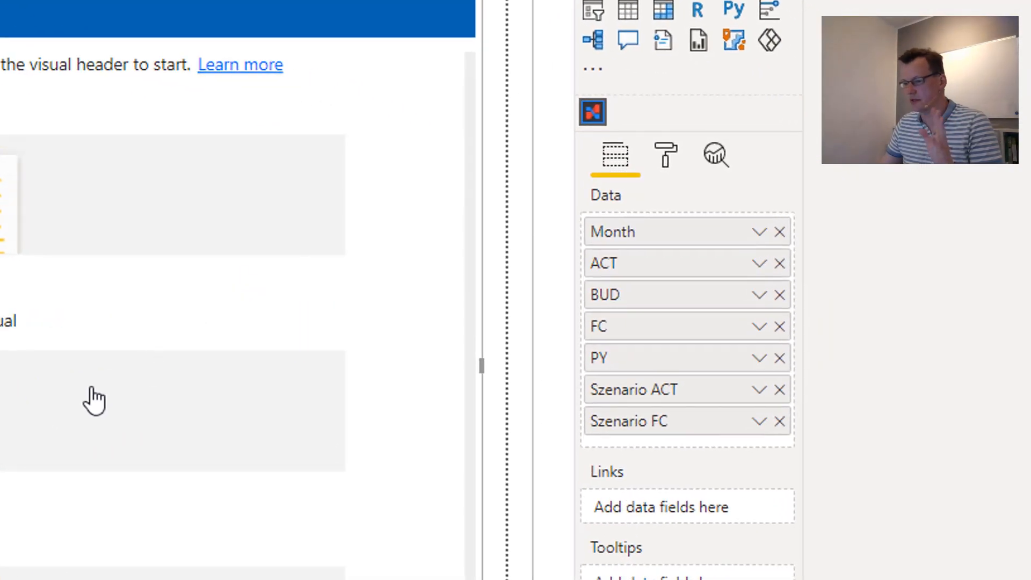
mouse_move(120, 406)
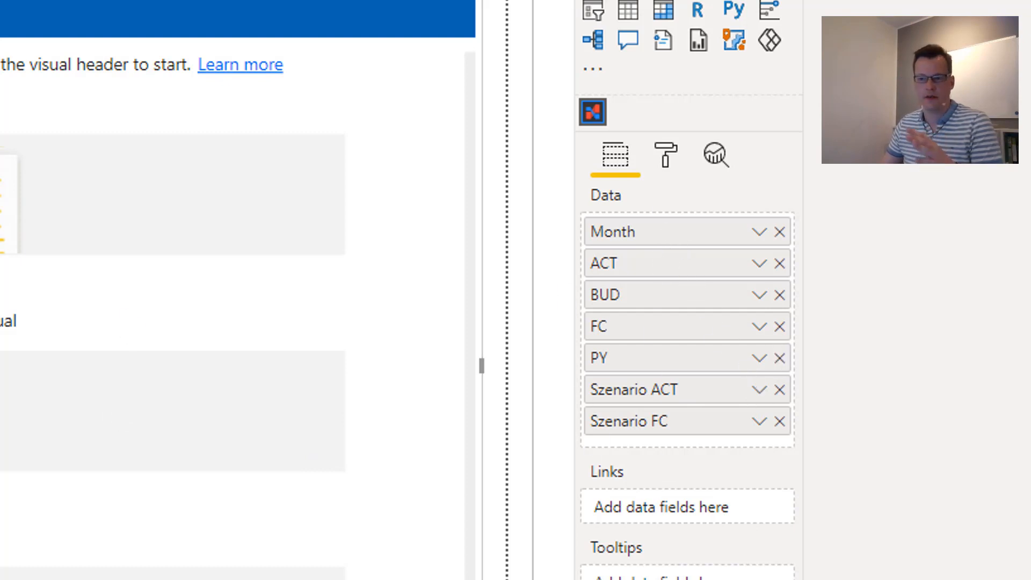
mouse_move(674, 284)
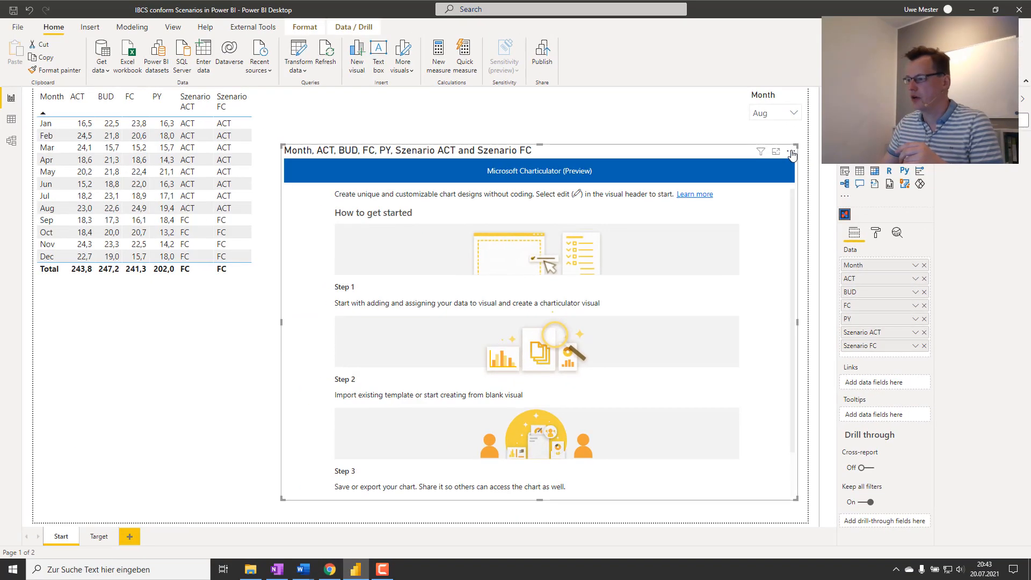
click(791, 152)
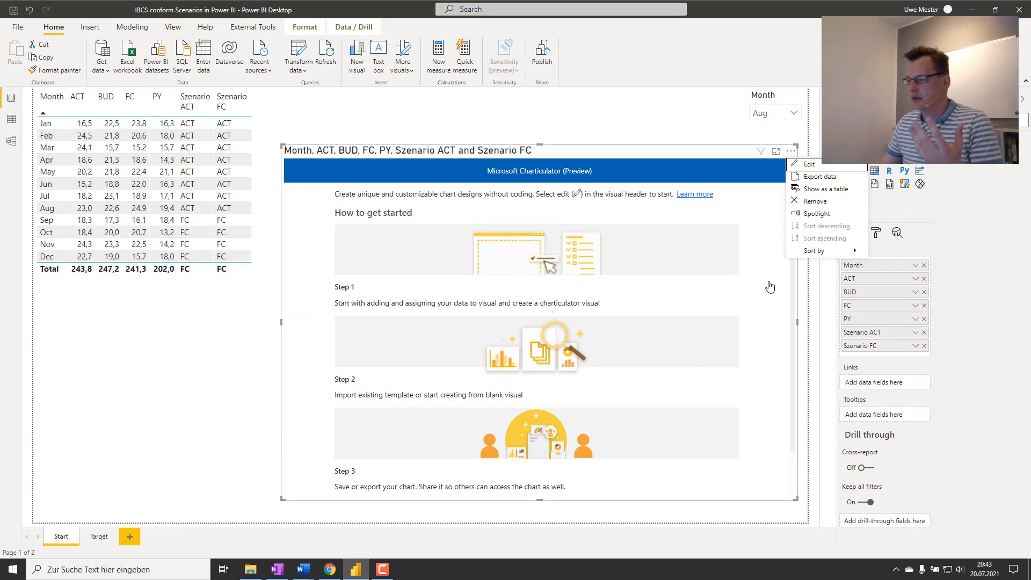
click(808, 164)
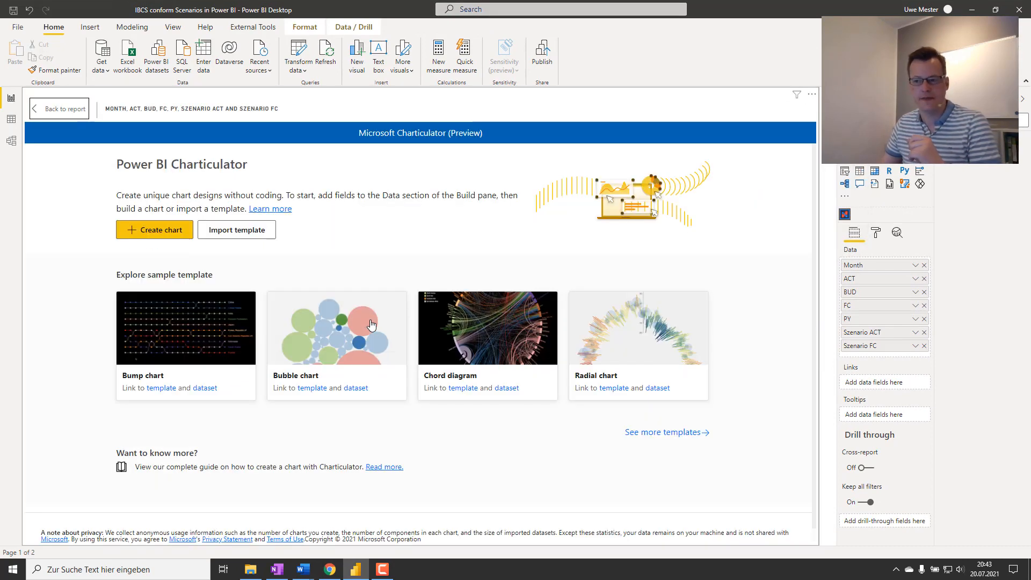
Step: Create a blank chart and place a guide coordinator with count 2 in the glyph
click(155, 230)
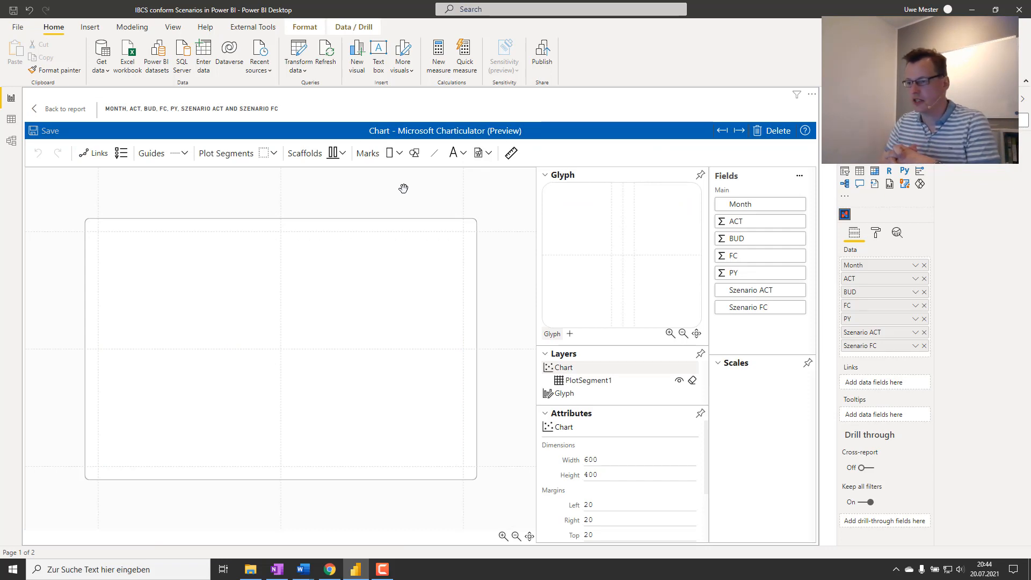
mouse_move(773, 204)
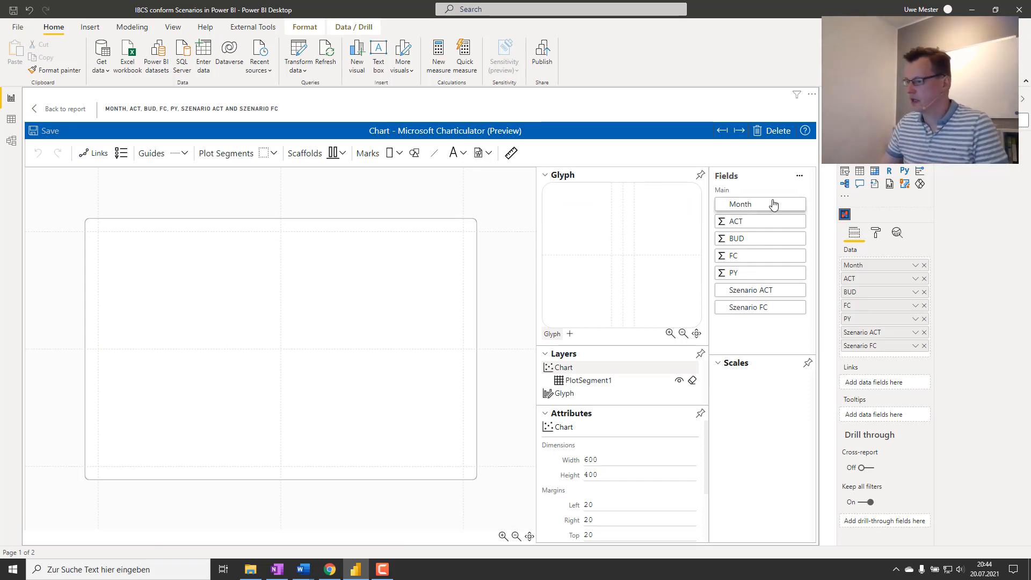
drag(742, 204, 296, 472)
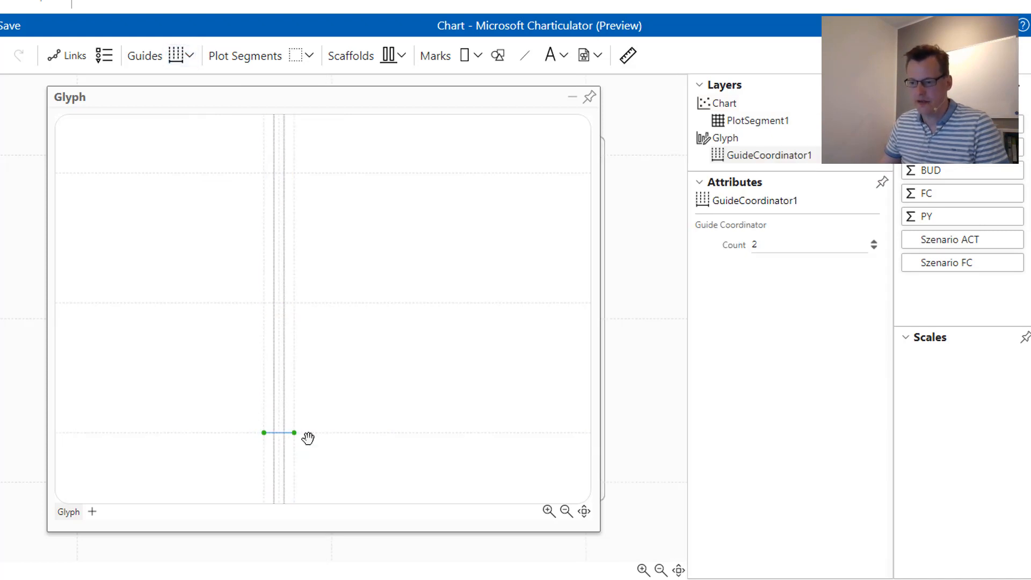
click(729, 138)
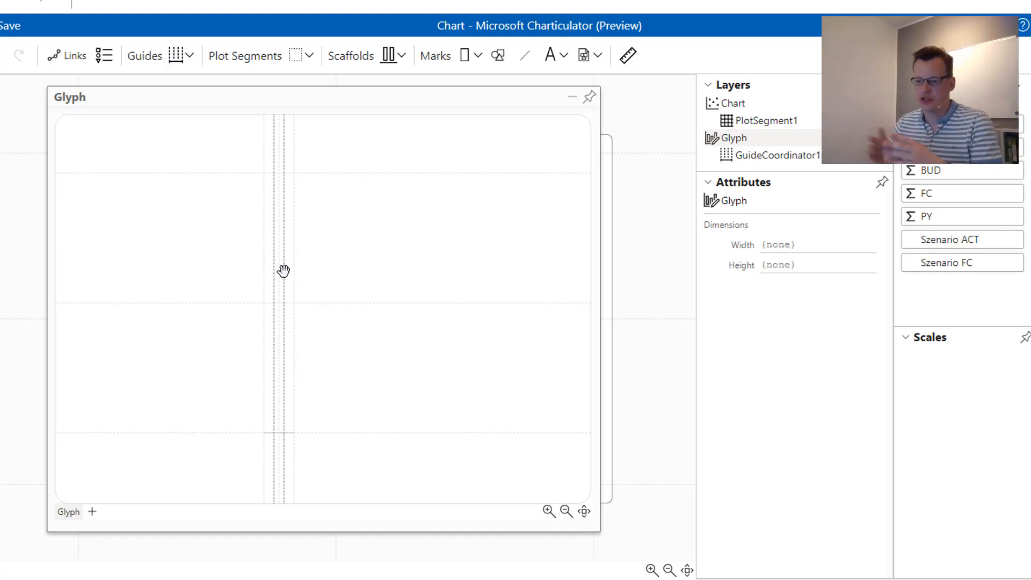
mouse_move(286, 277)
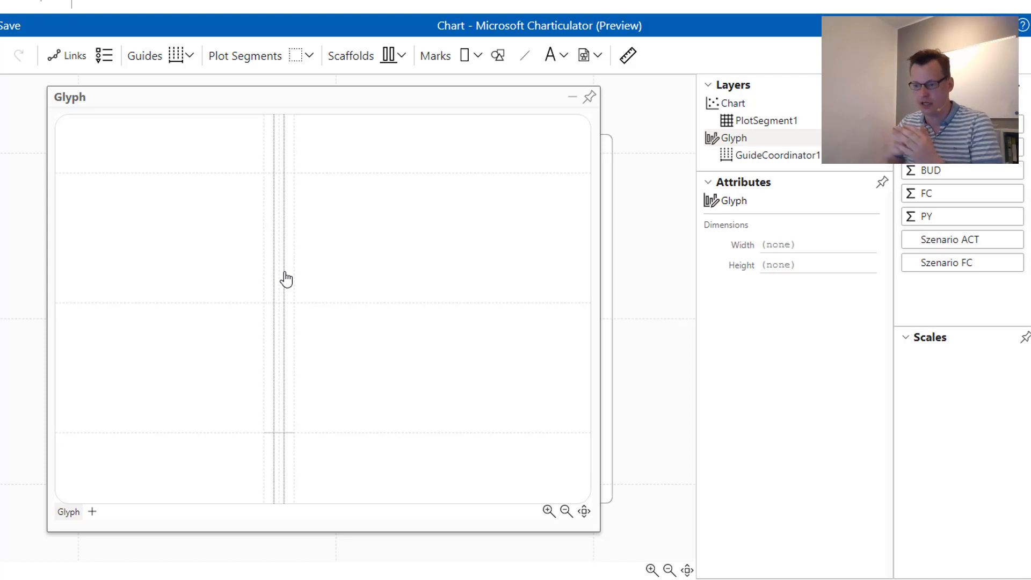
mouse_move(644, 74)
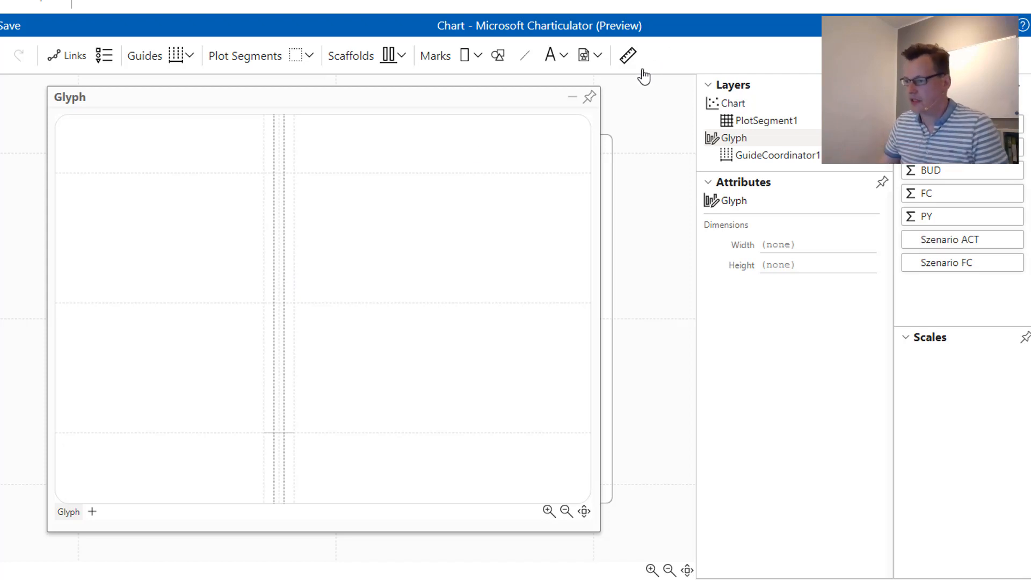
Step: Draw a vertical data axis in the glyph bound to average ACT, BUD and FC (0–26)
click(627, 56)
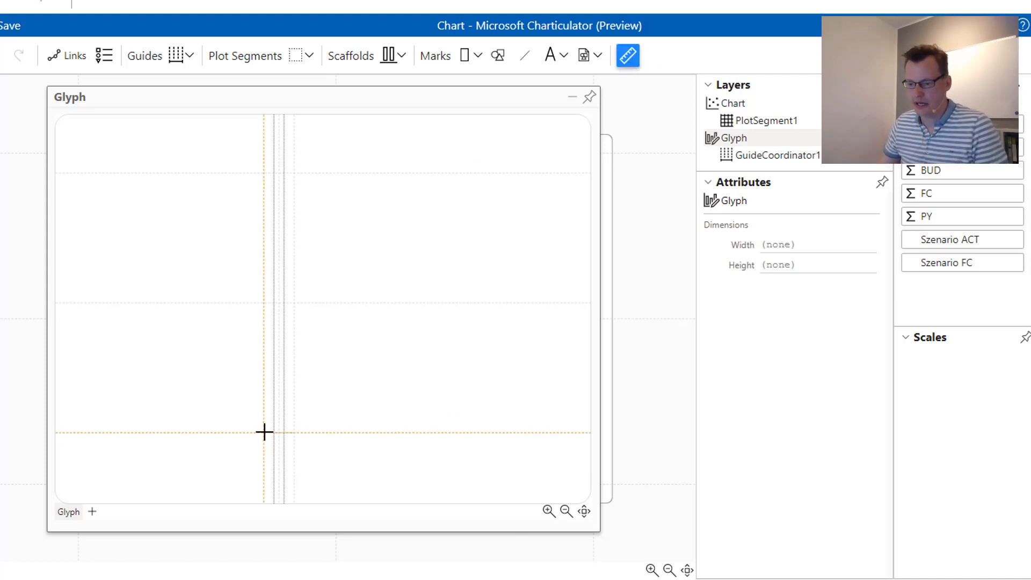
drag(263, 433, 263, 173)
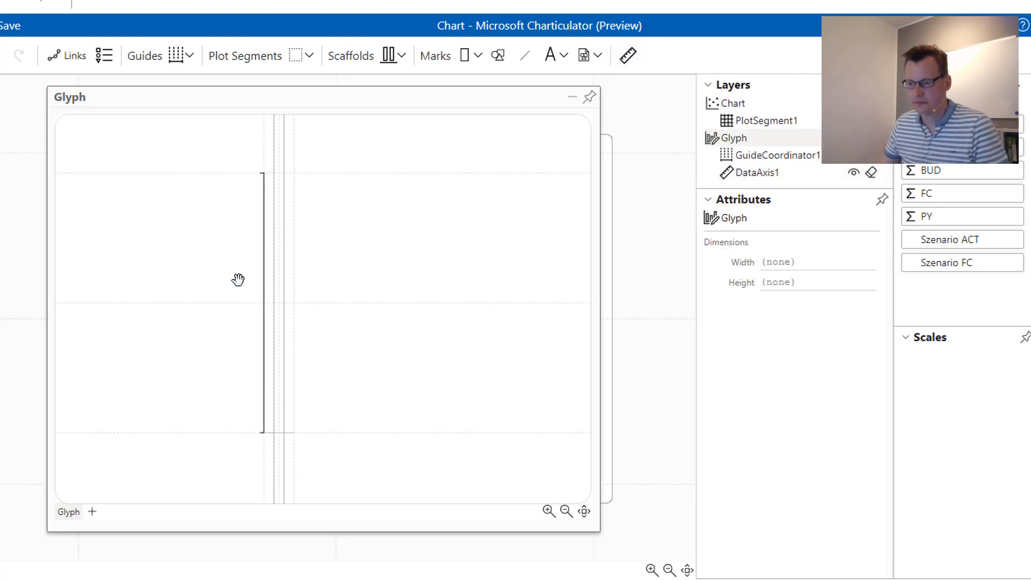
click(774, 172)
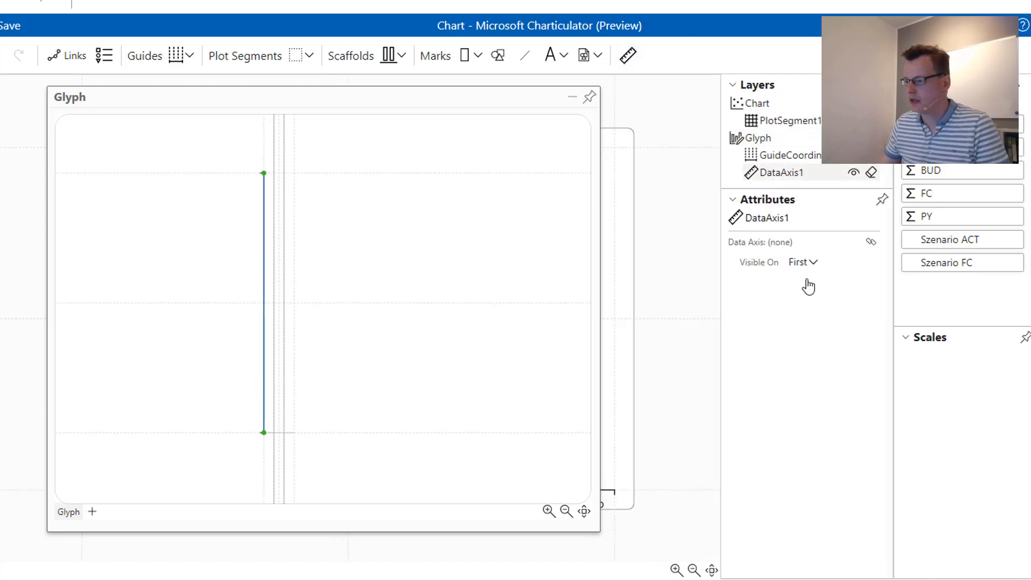
click(855, 173)
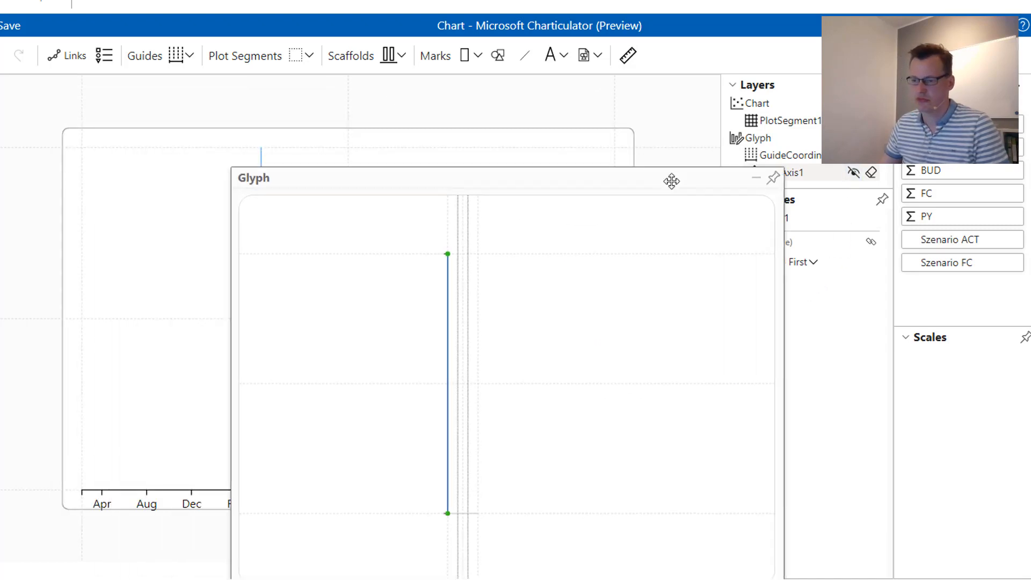
drag(672, 181, 504, 151)
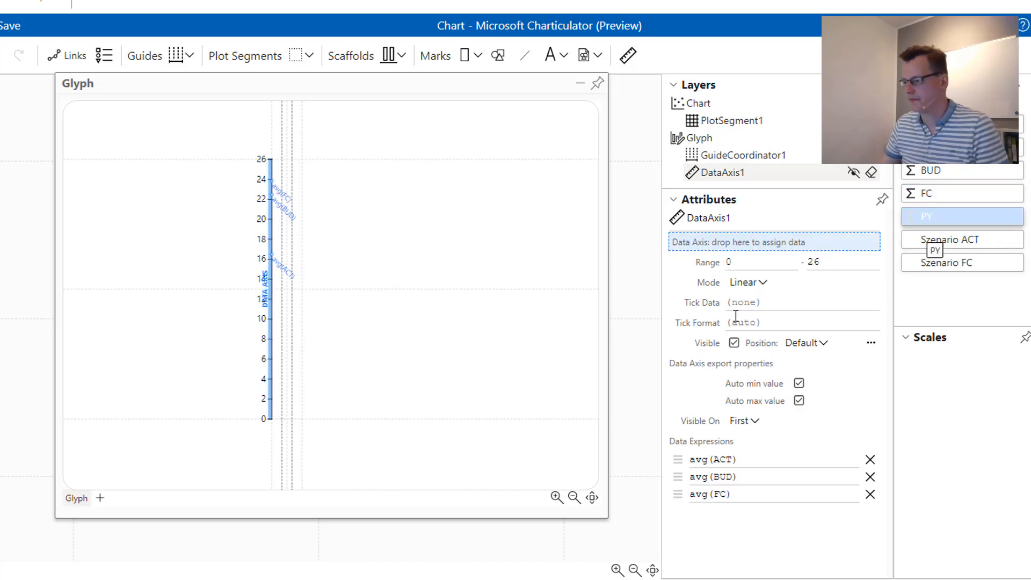
drag(961, 216, 773, 242)
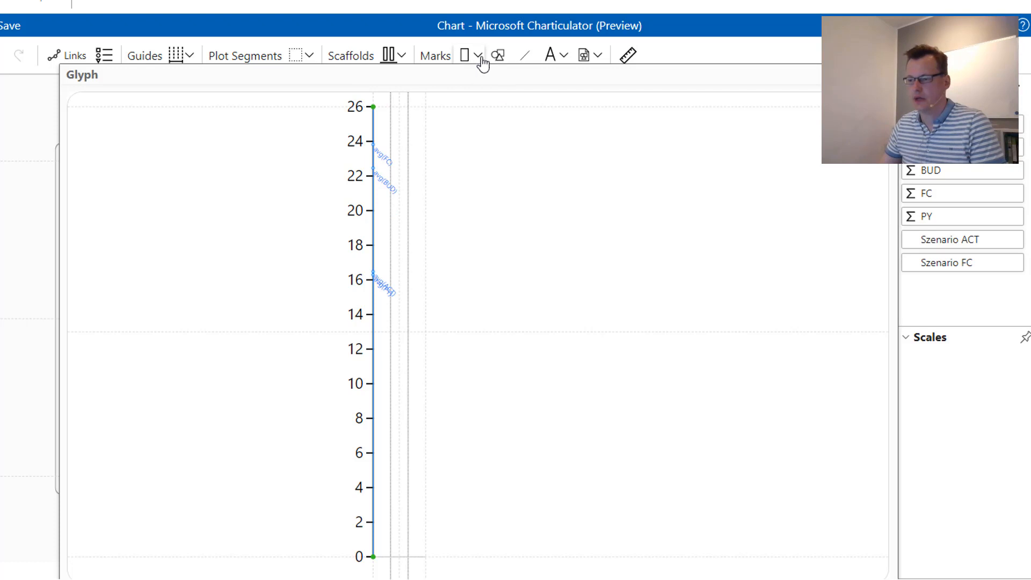
Step: Draw a rectangle from the axis baseline up to the avg(BUD) level, about 22
click(466, 55)
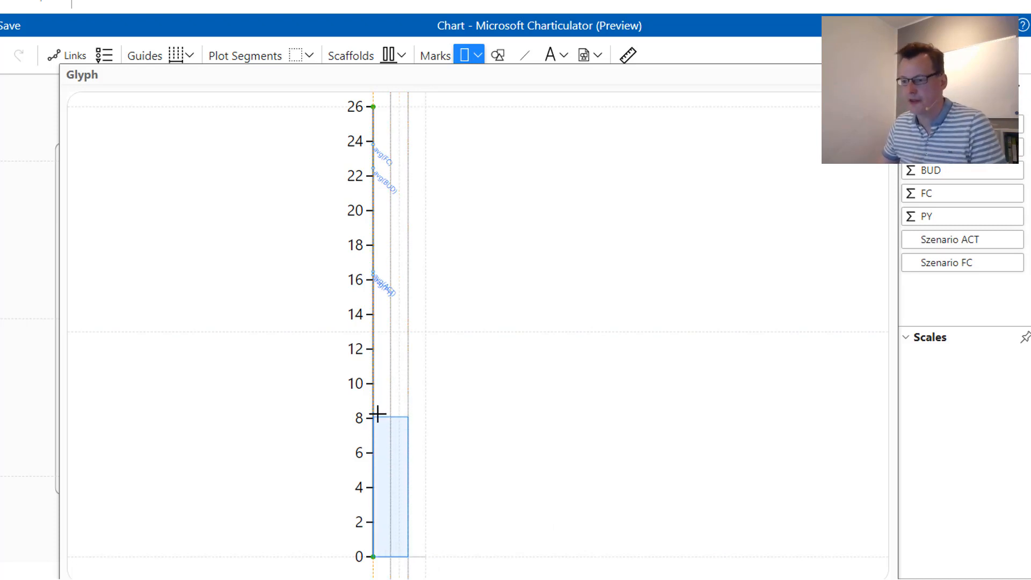
drag(377, 416, 372, 208)
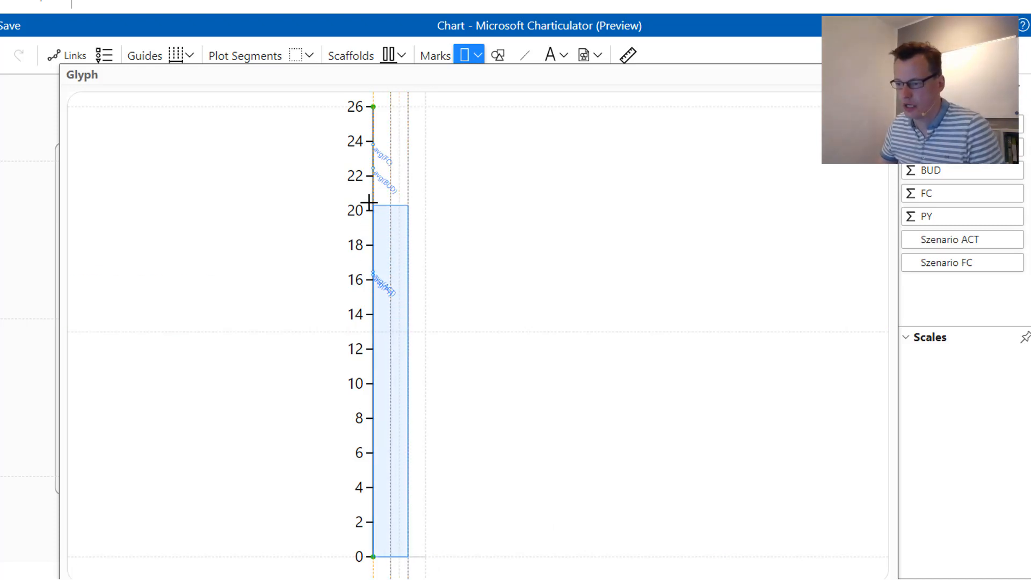
drag(369, 206, 369, 178)
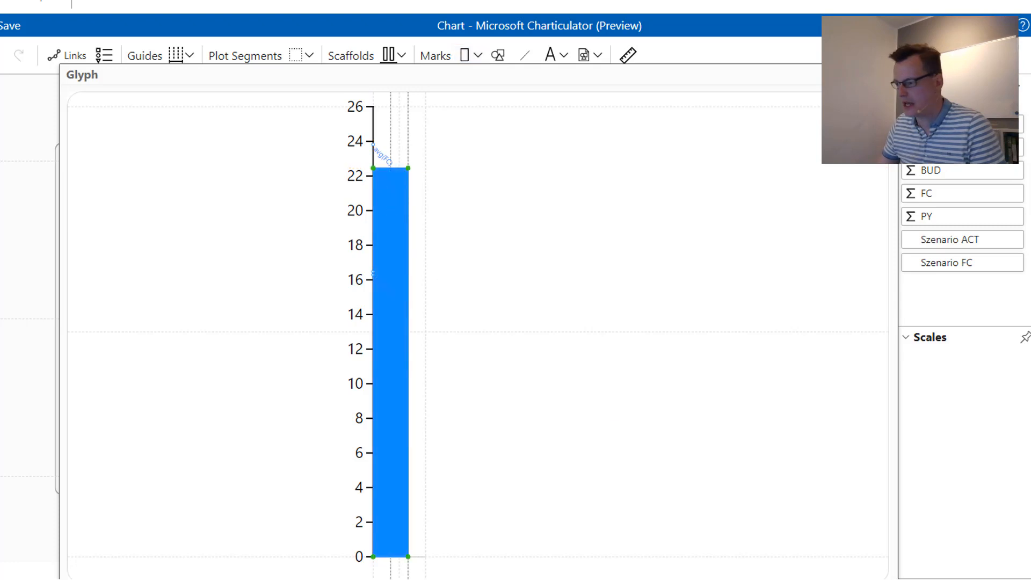
Step: Set Shape1's fill to none so the budget rectangle becomes an outline
click(395, 329)
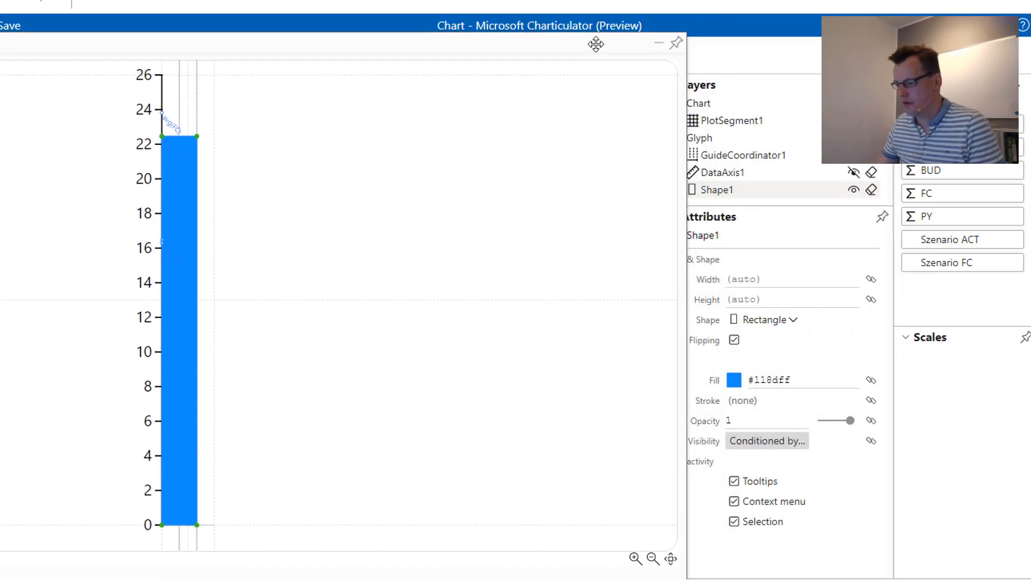
click(732, 380)
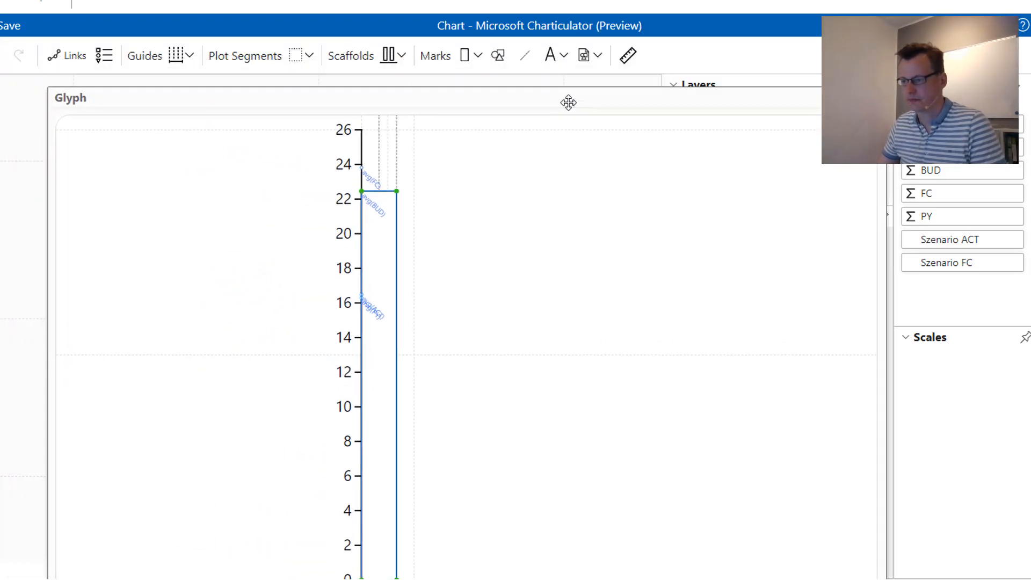
Step: Draw Shape2 up to the avg(ACT) level (about 16) and fill it black
click(466, 56)
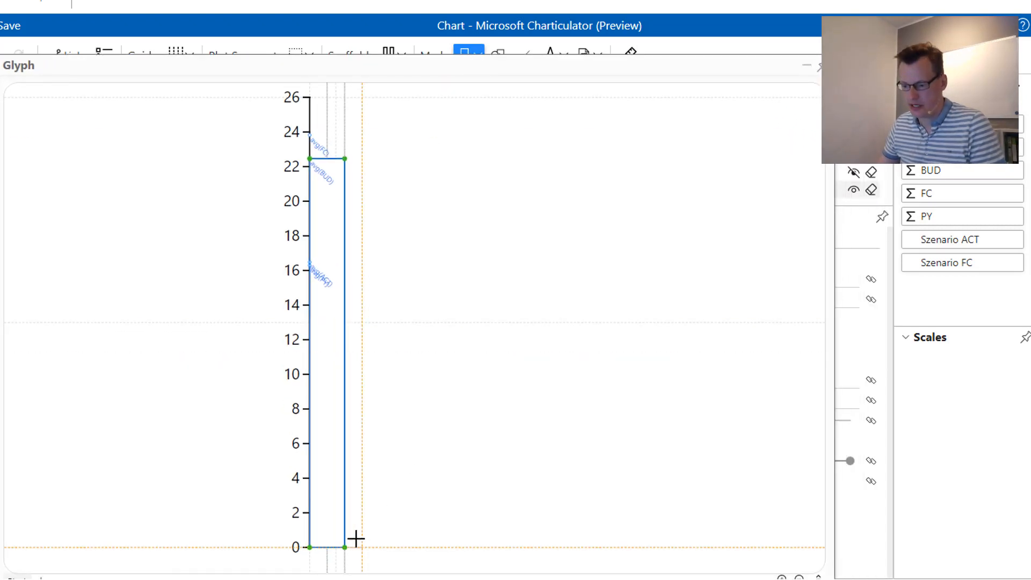
drag(355, 539, 327, 307)
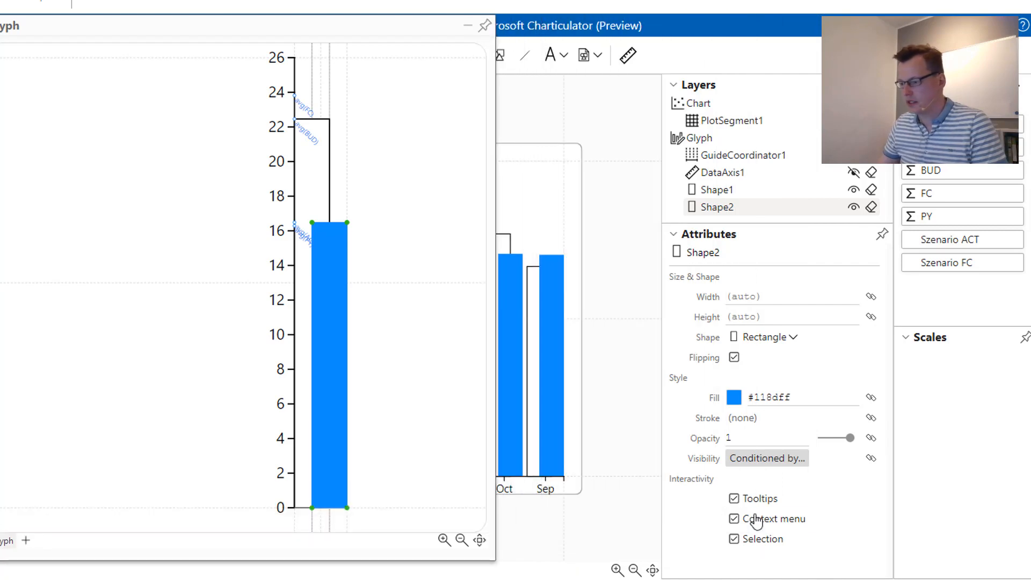
click(732, 396)
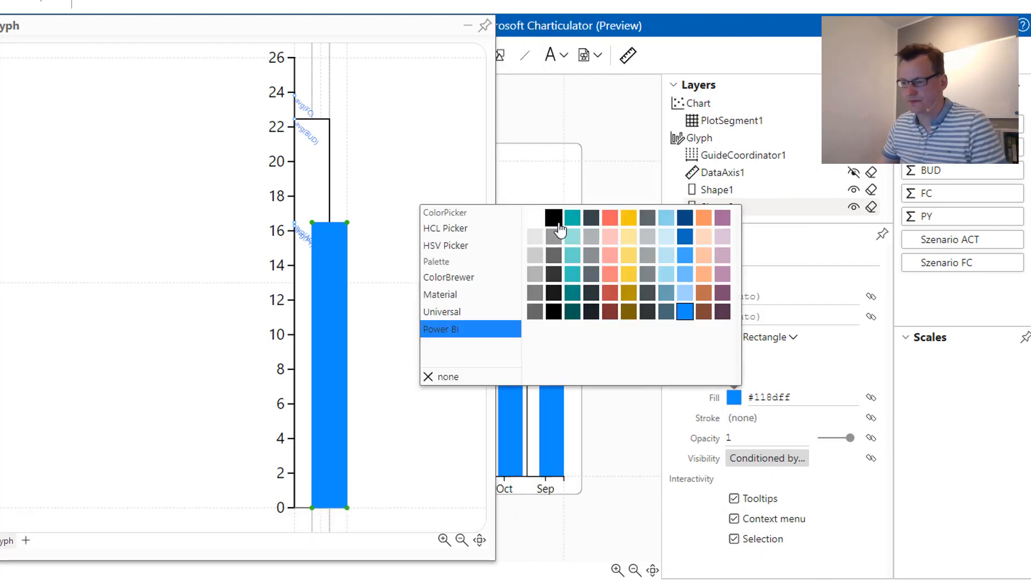
click(552, 218)
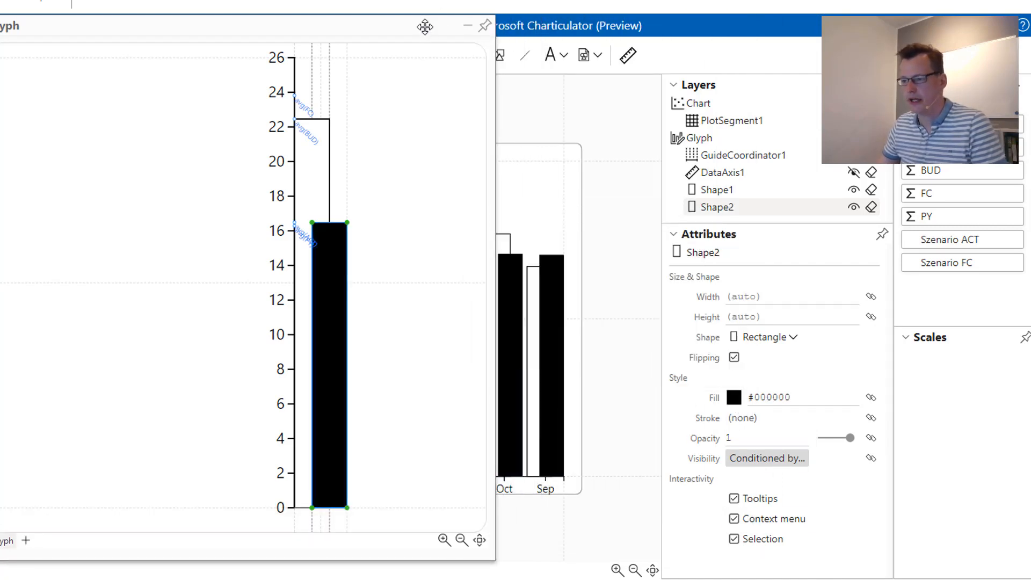
drag(424, 27, 545, 56)
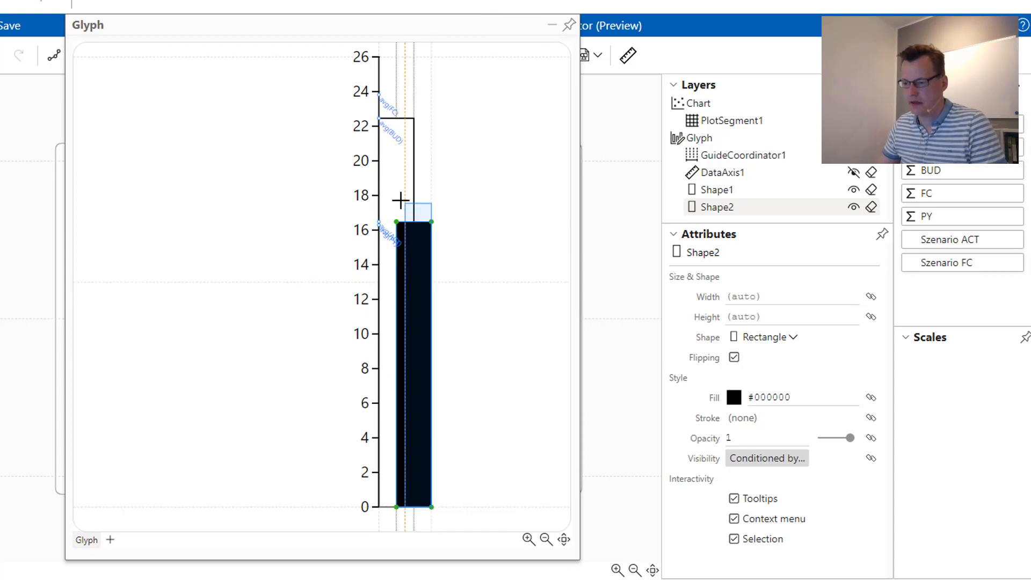
Step: Draw Shape3 up to the avg(FC) level (about 24) and fill it light grey #cccccc
drag(400, 199, 397, 99)
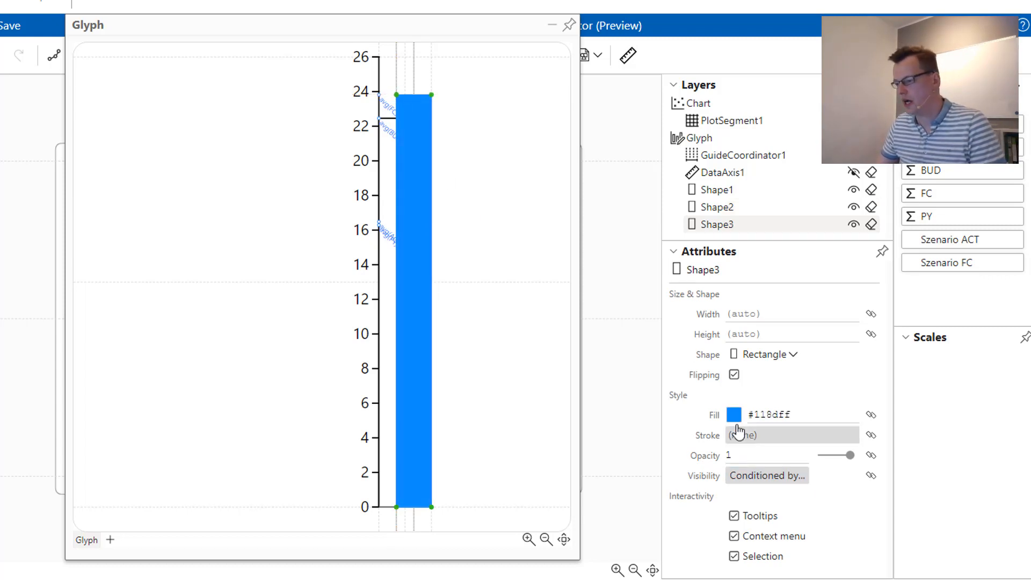
click(733, 414)
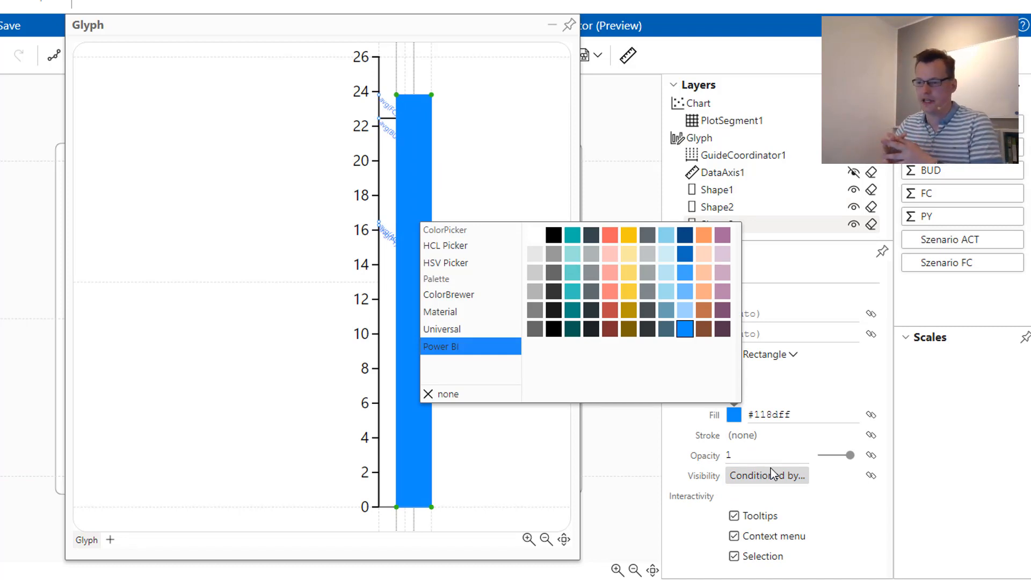
mouse_move(674, 360)
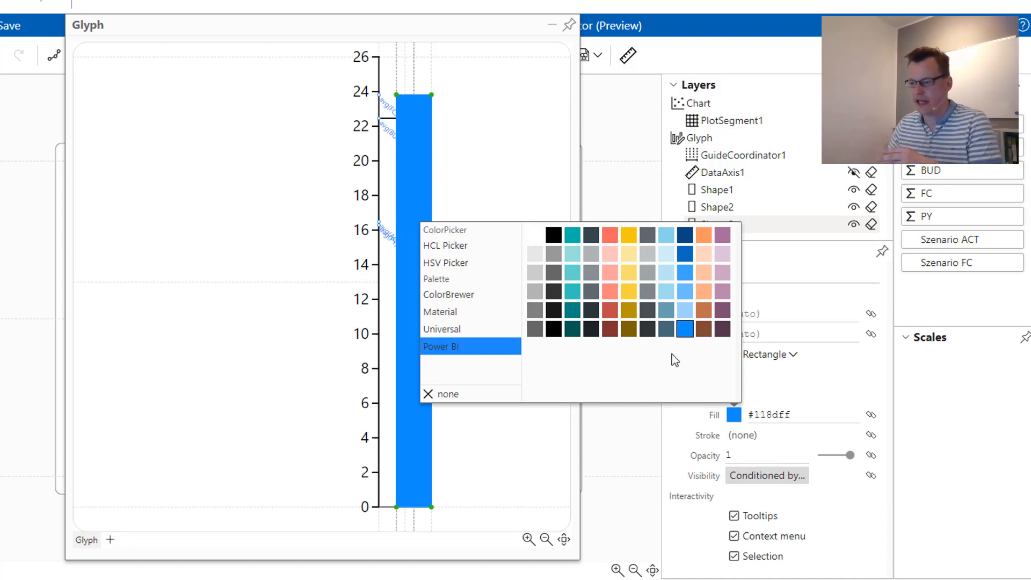
click(535, 271)
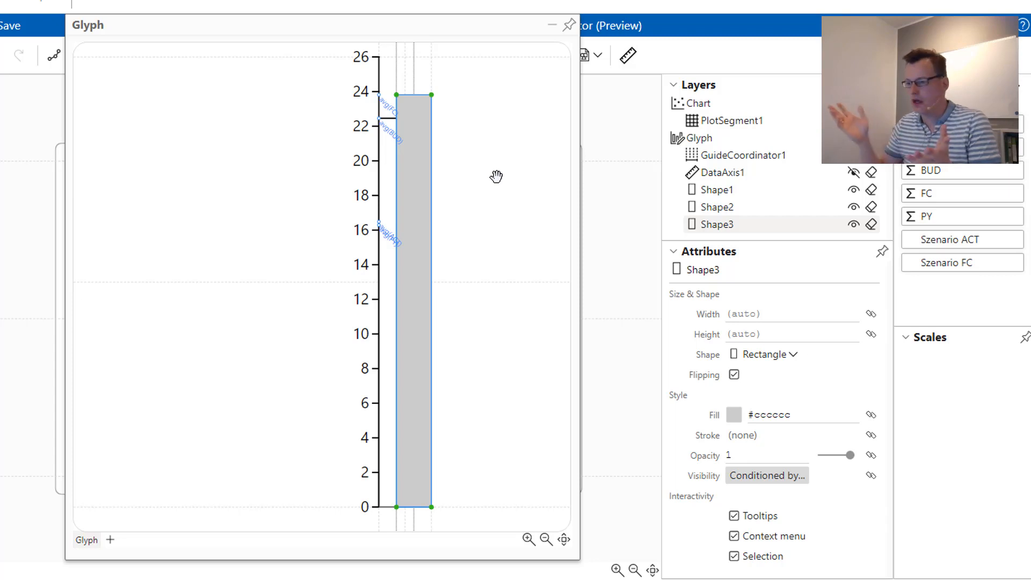
mouse_move(483, 141)
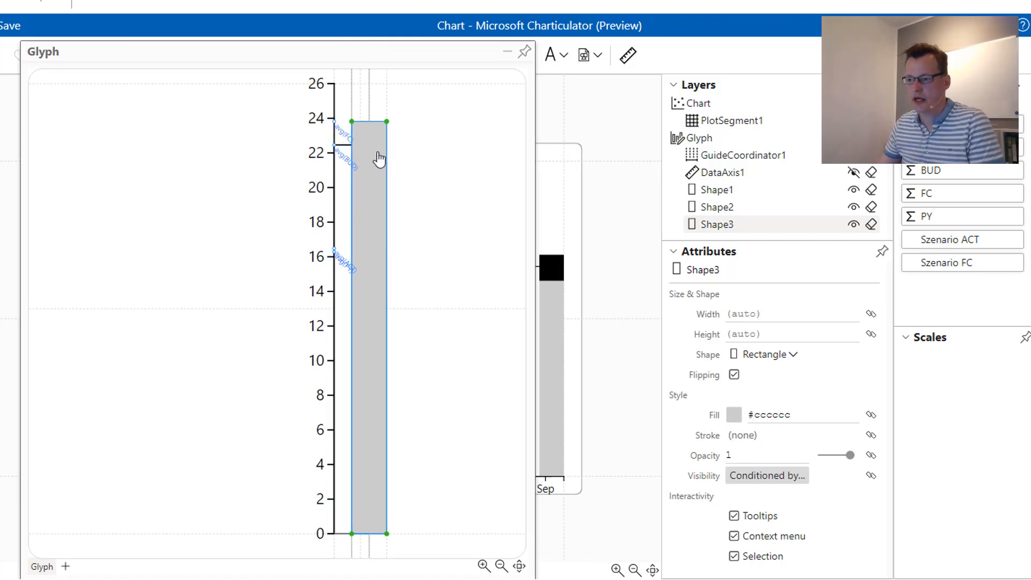
mouse_move(965, 287)
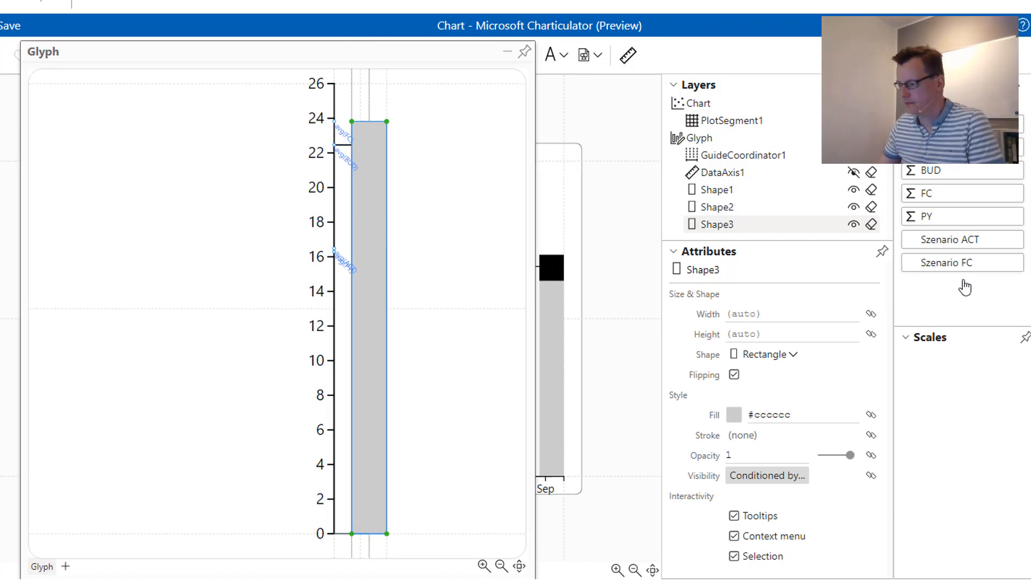
Step: Bind Shape3's visibility to Szenario FC, hiding the grey column for ACT months
click(961, 263)
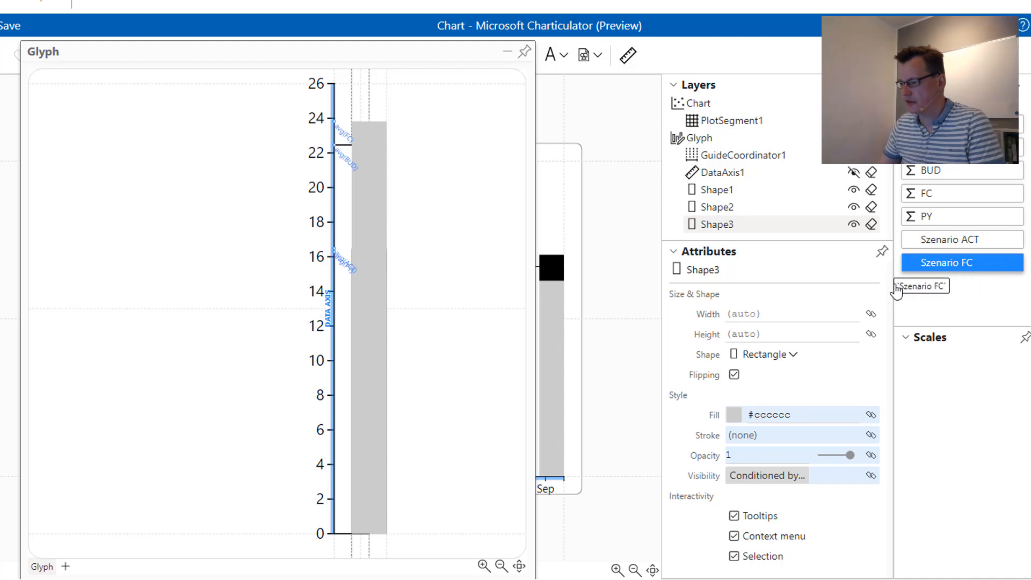
drag(921, 287, 803, 475)
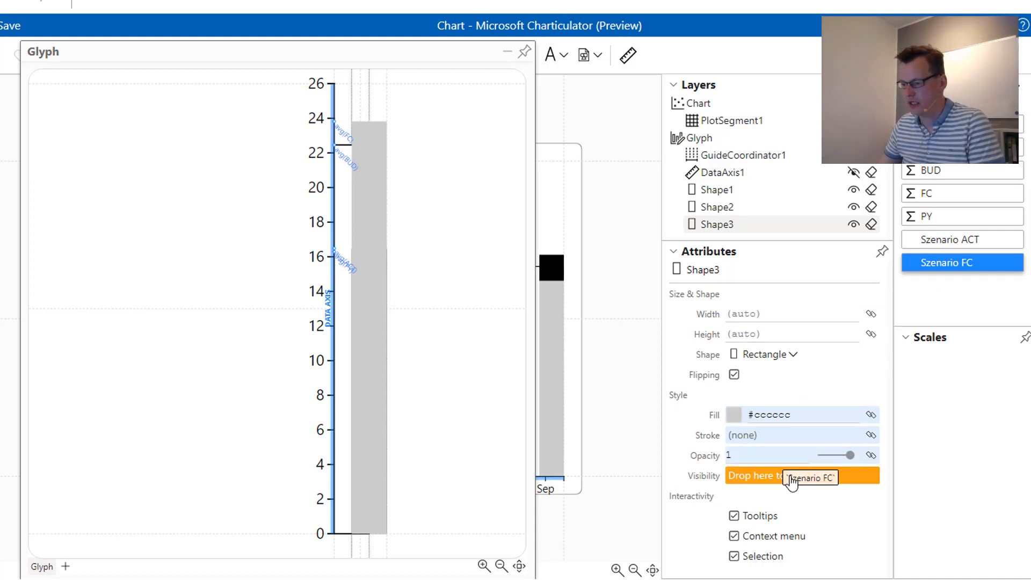
drag(946, 262, 803, 475)
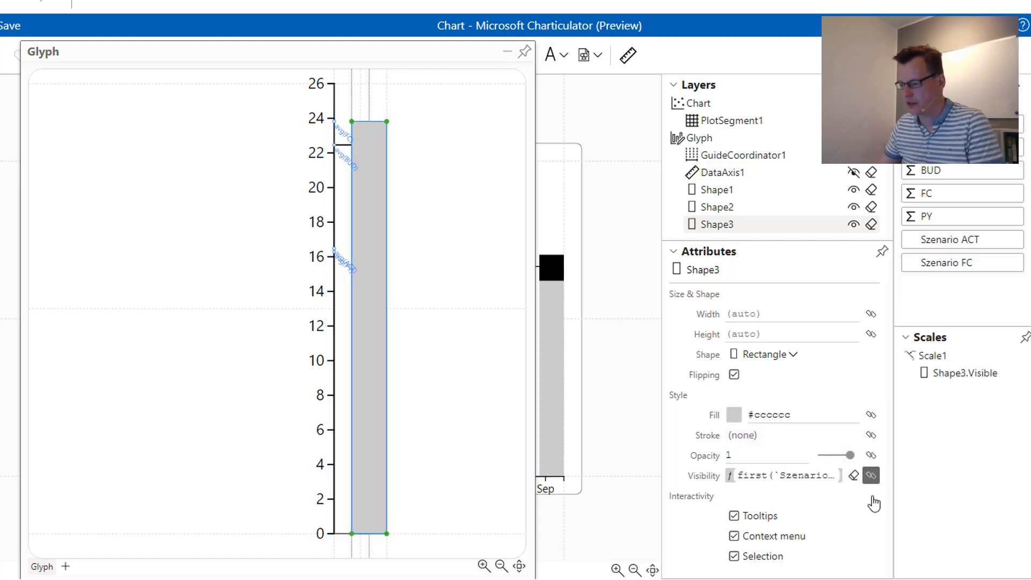
click(870, 475)
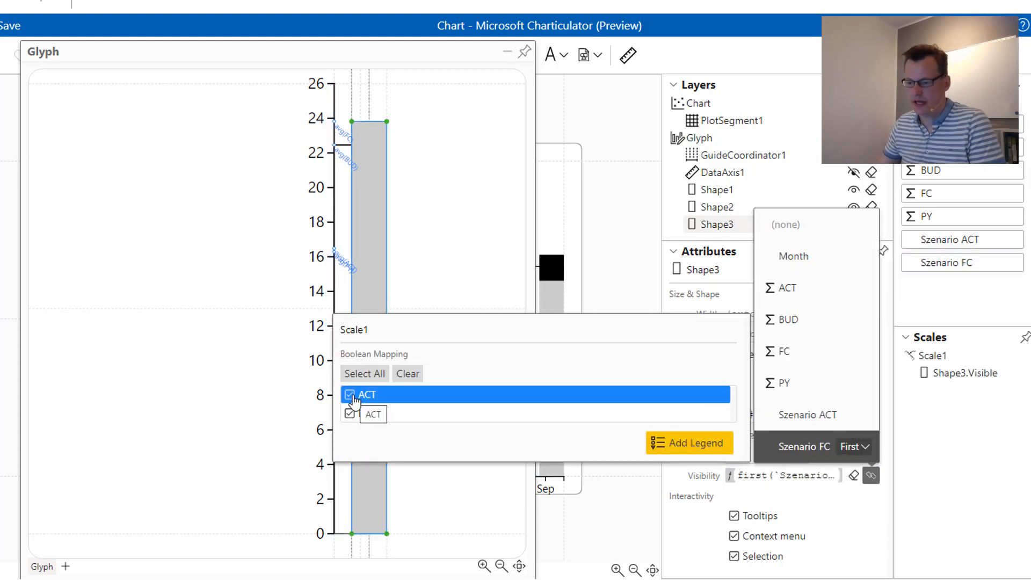
click(350, 395)
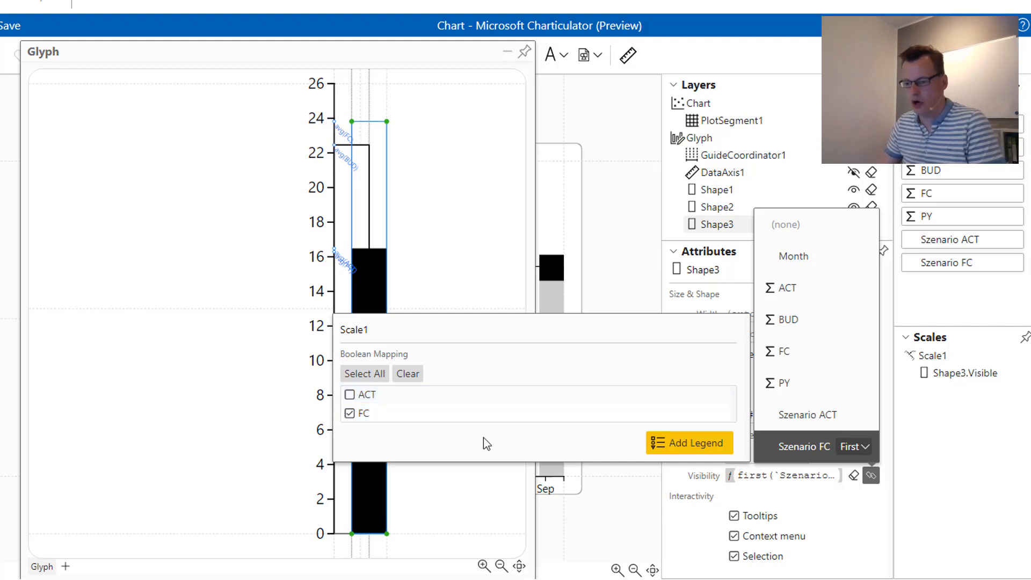
Step: Bind Shape2's visibility to Szenario ACT, hiding the black column for FC months
click(349, 413)
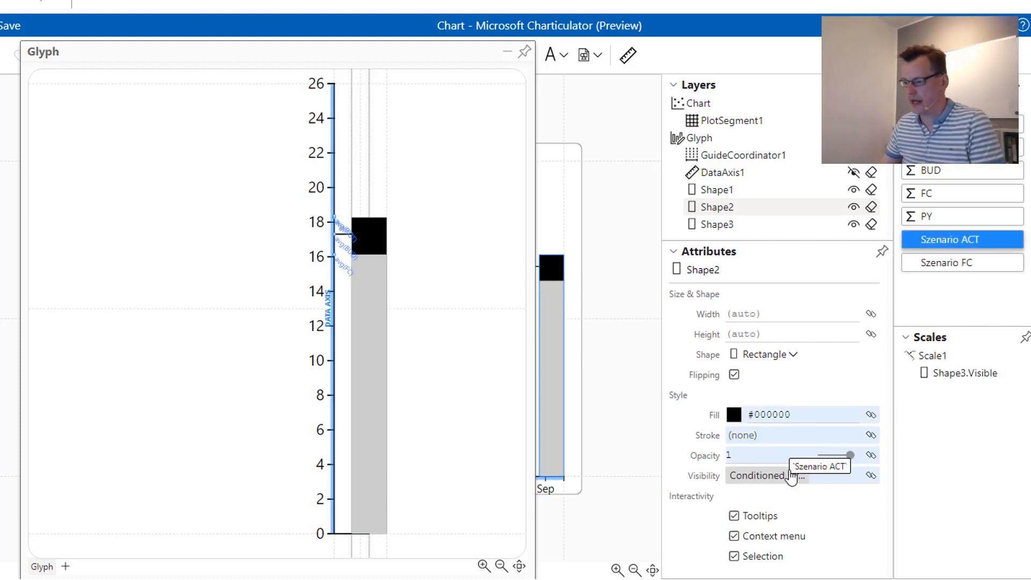
click(766, 475)
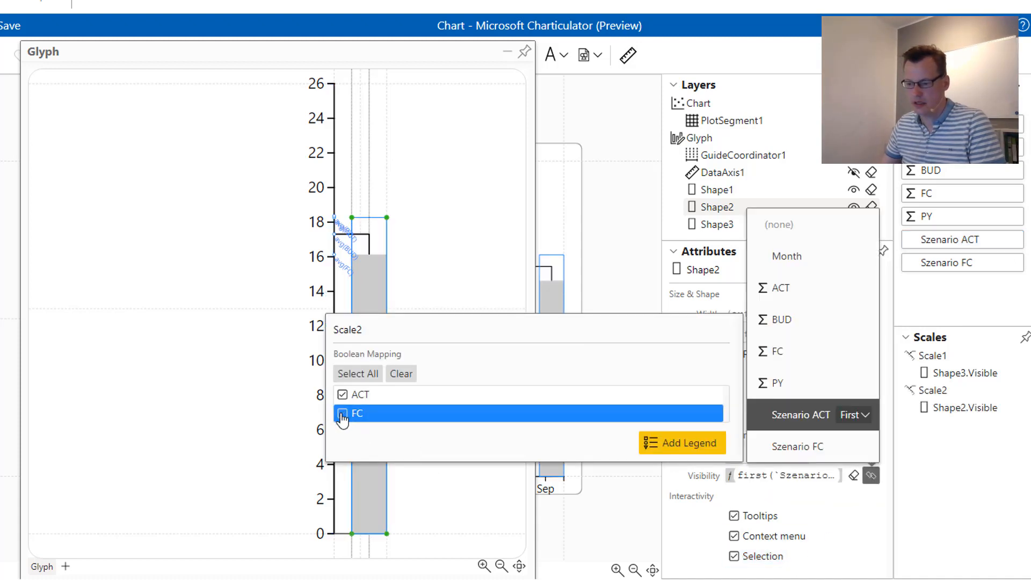
click(343, 413)
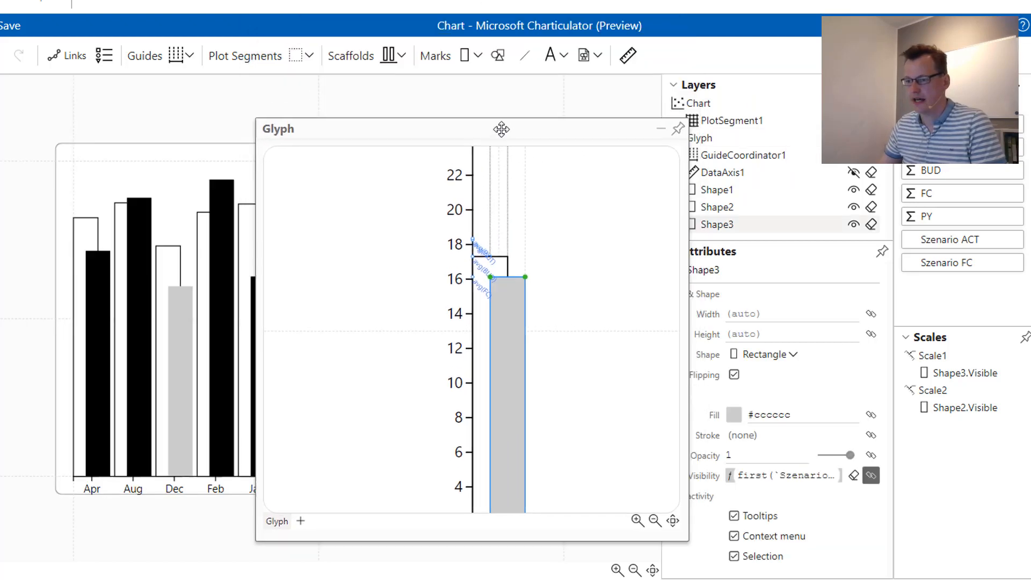
Step: Add text labels atop the forecast and actual columns, with the actual label set to ${avg(ACT)}{.1f}
click(550, 55)
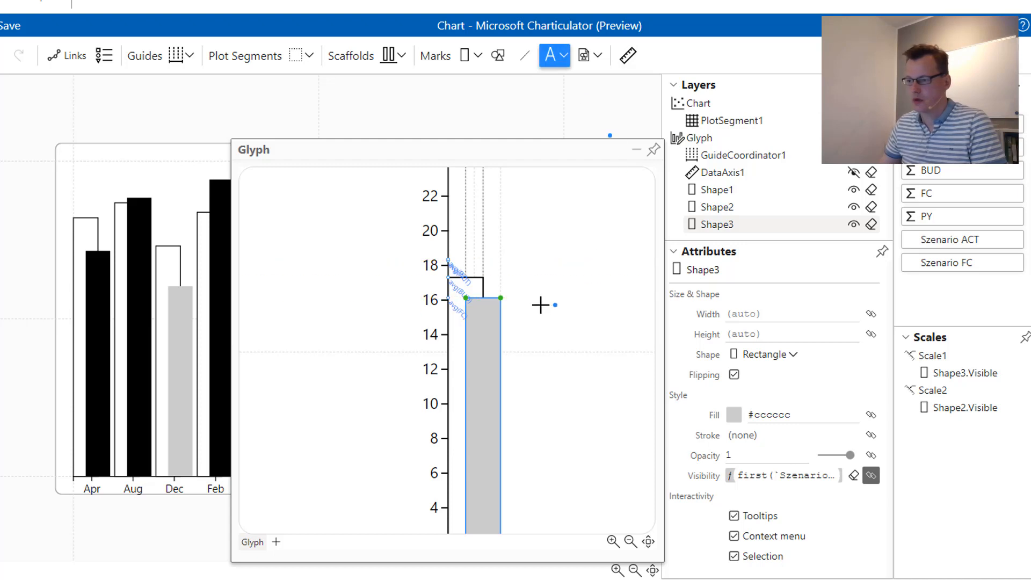
click(553, 55)
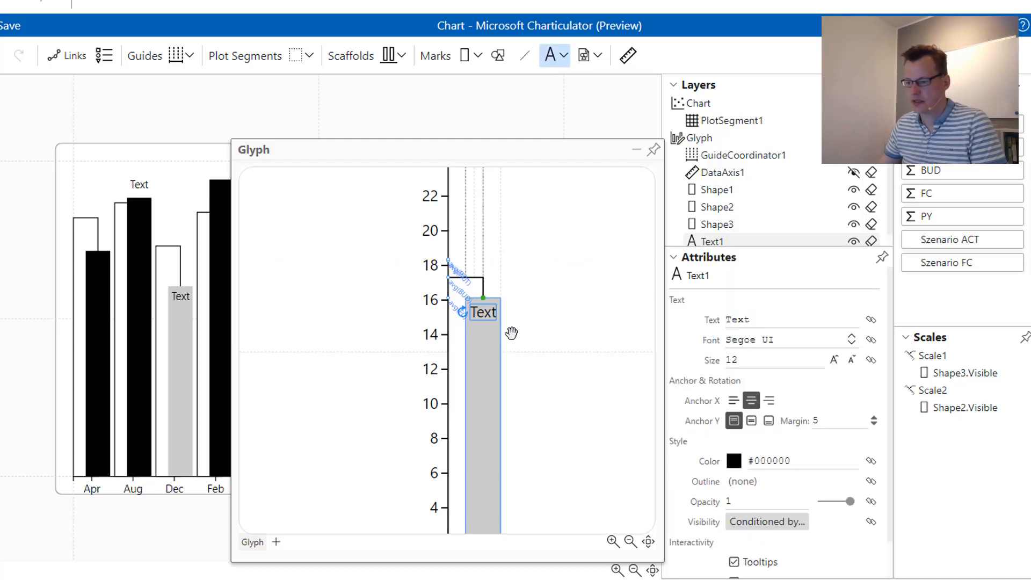
click(768, 420)
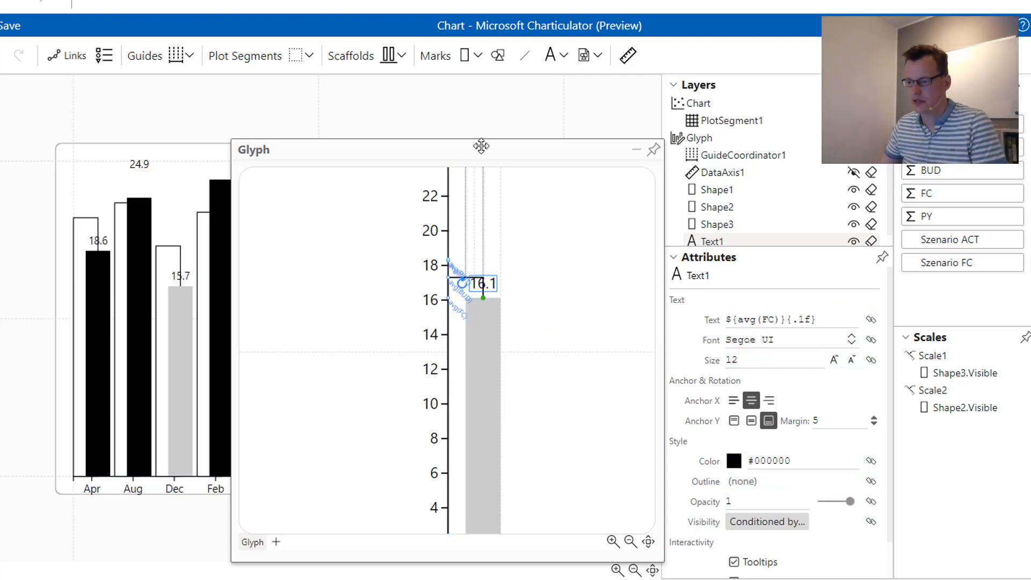
click(730, 120)
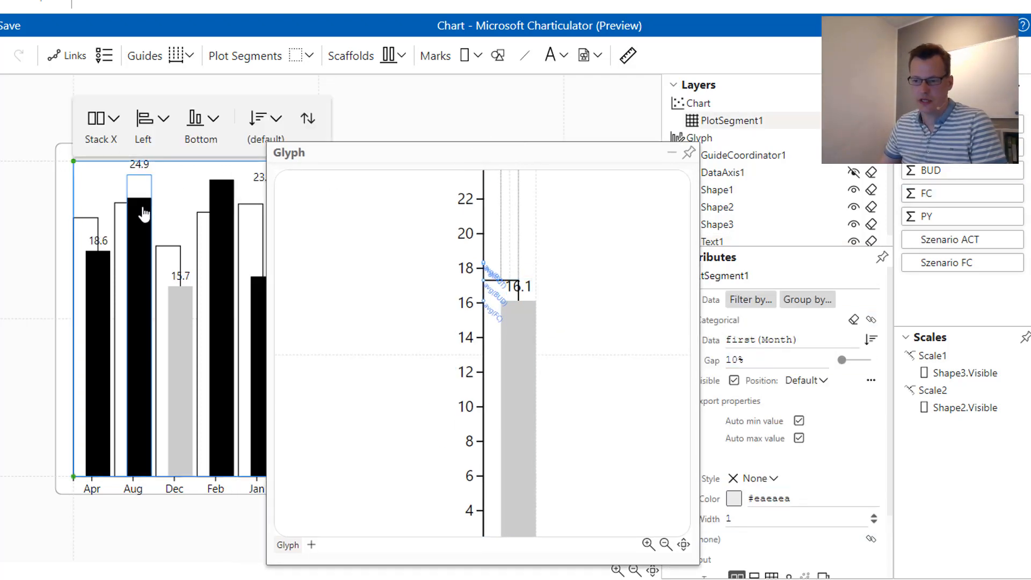
click(717, 225)
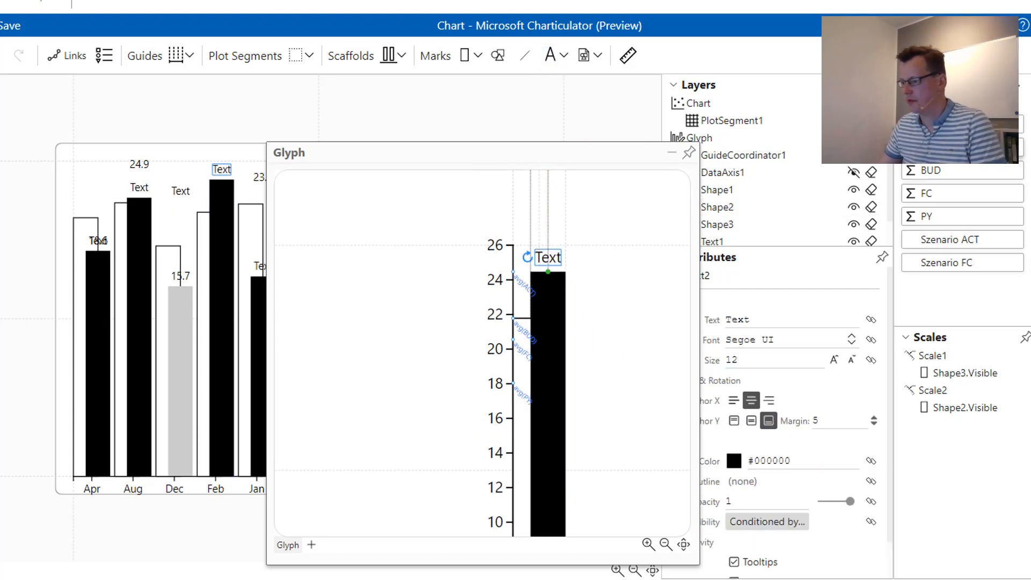
text(${avg(ACT)}{.1f})
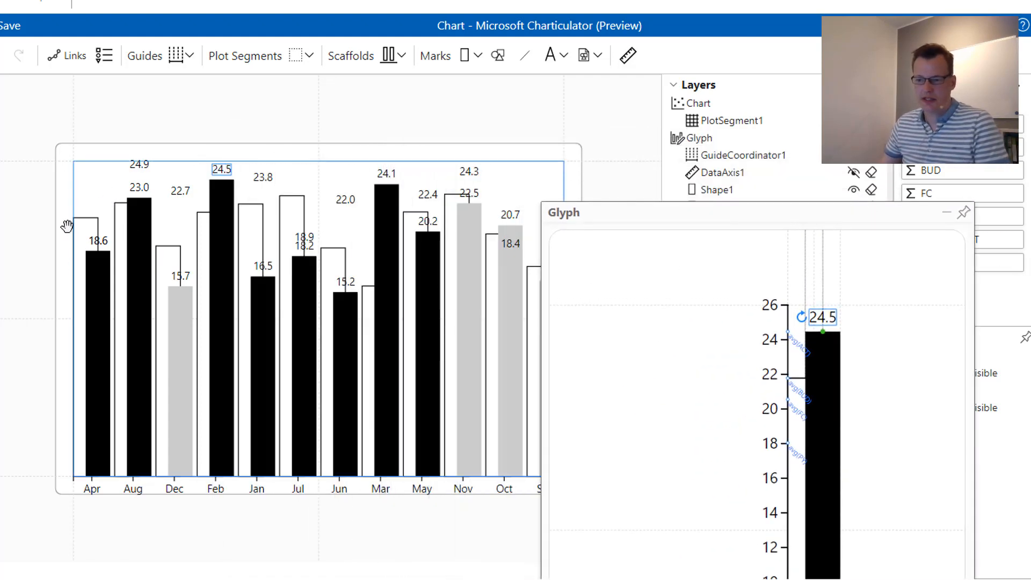
mouse_move(136, 216)
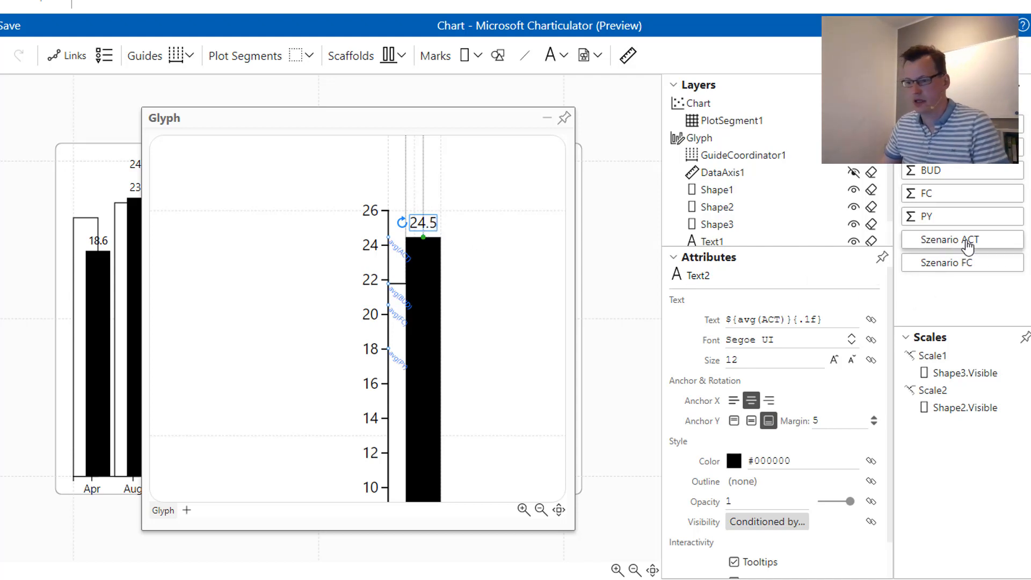
Step: Bind the actual label's visibility to Szenario ACT
click(961, 240)
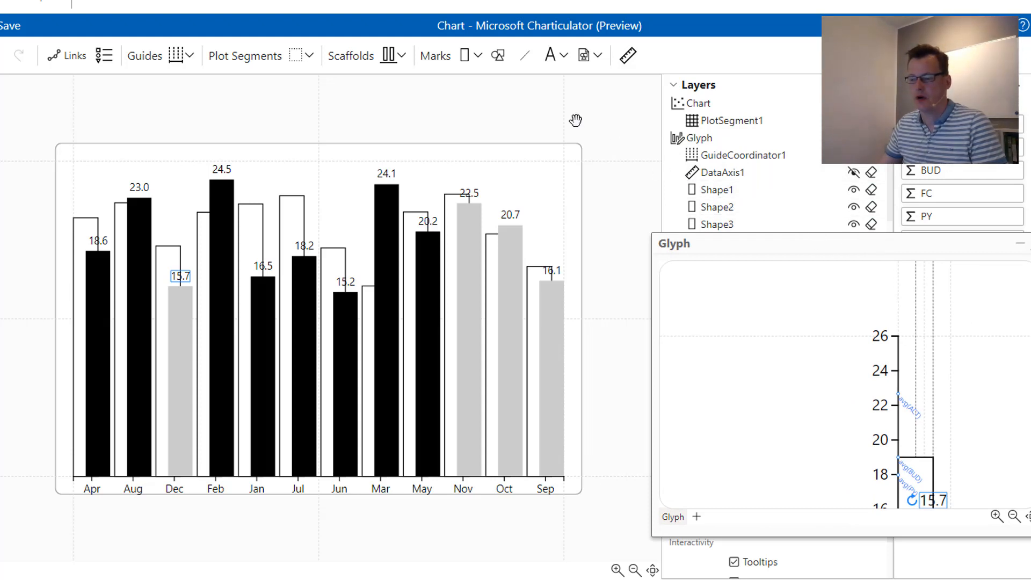
Step: Add an Icon mark to the glyph and load the PY.png triangle image
click(584, 55)
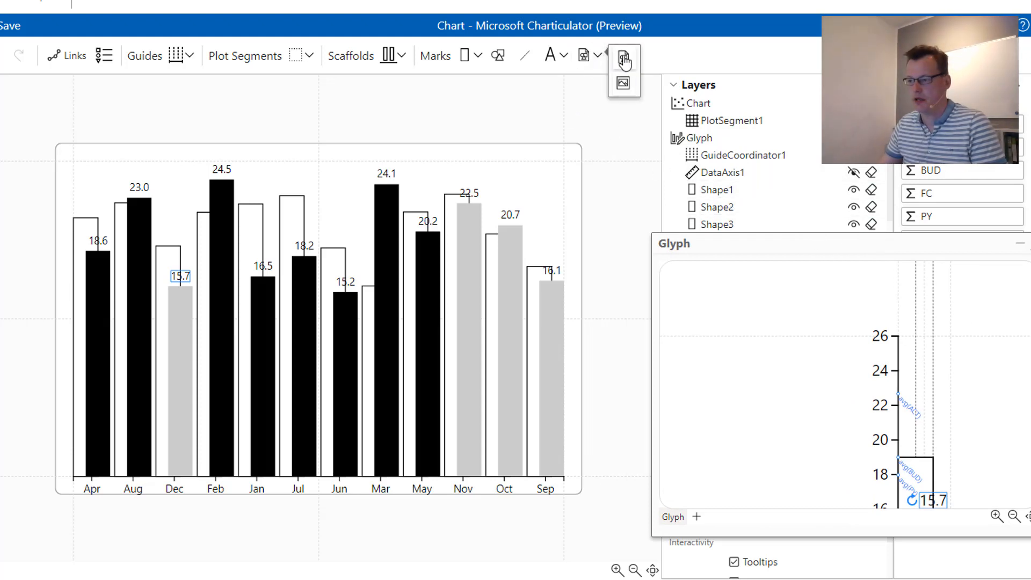
click(583, 56)
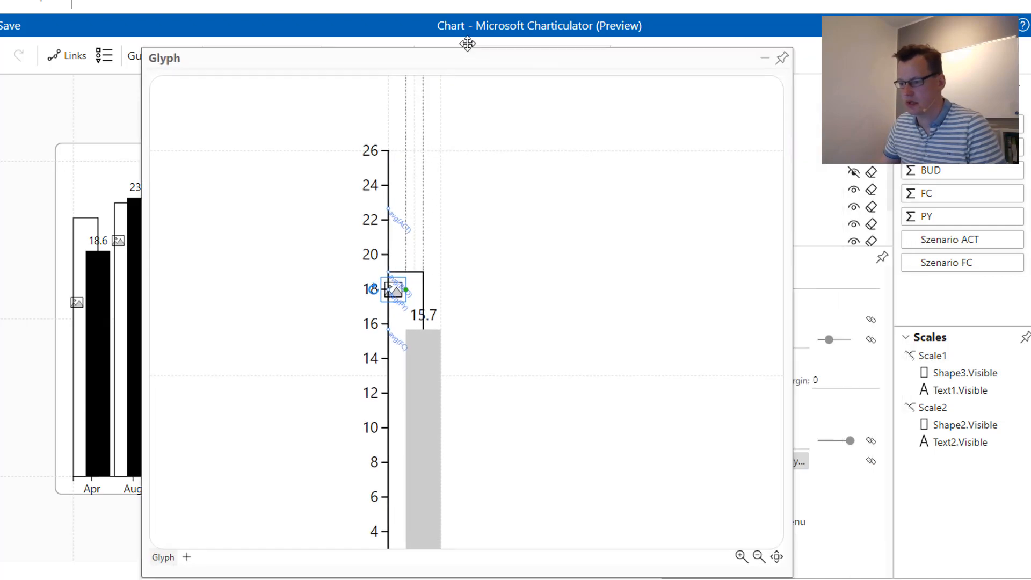
drag(469, 44, 508, 41)
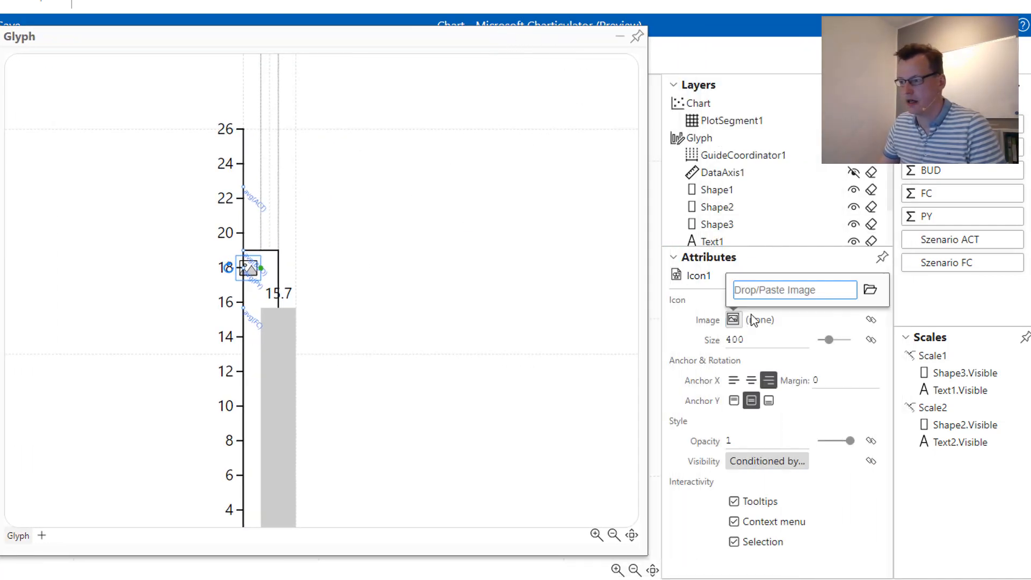
click(870, 290)
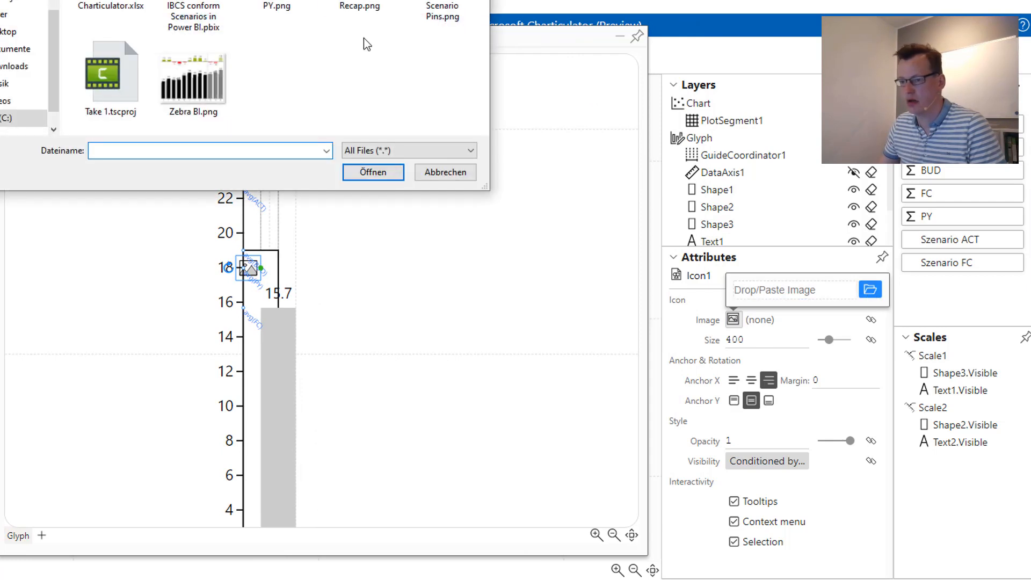
click(275, 5)
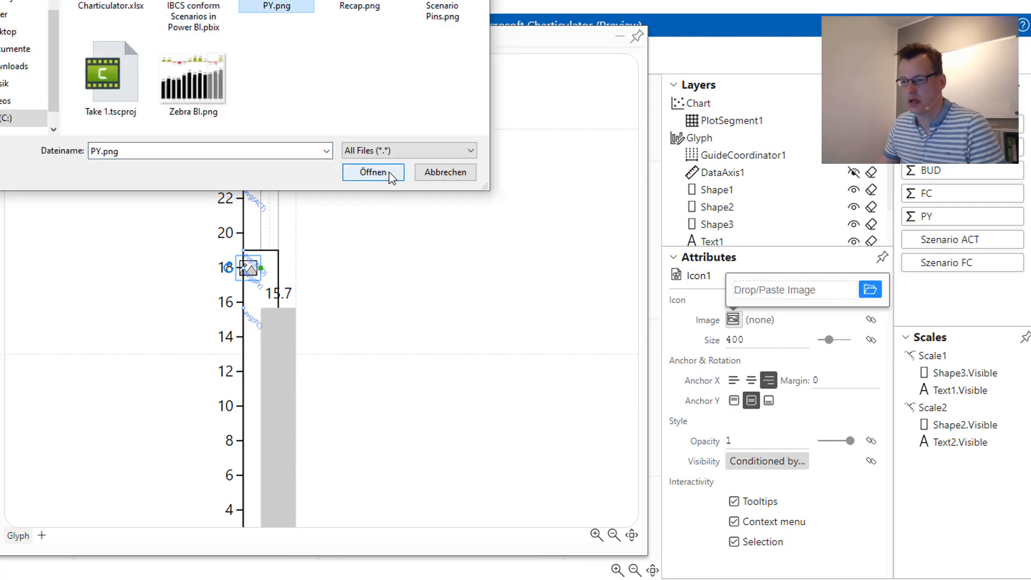
click(372, 171)
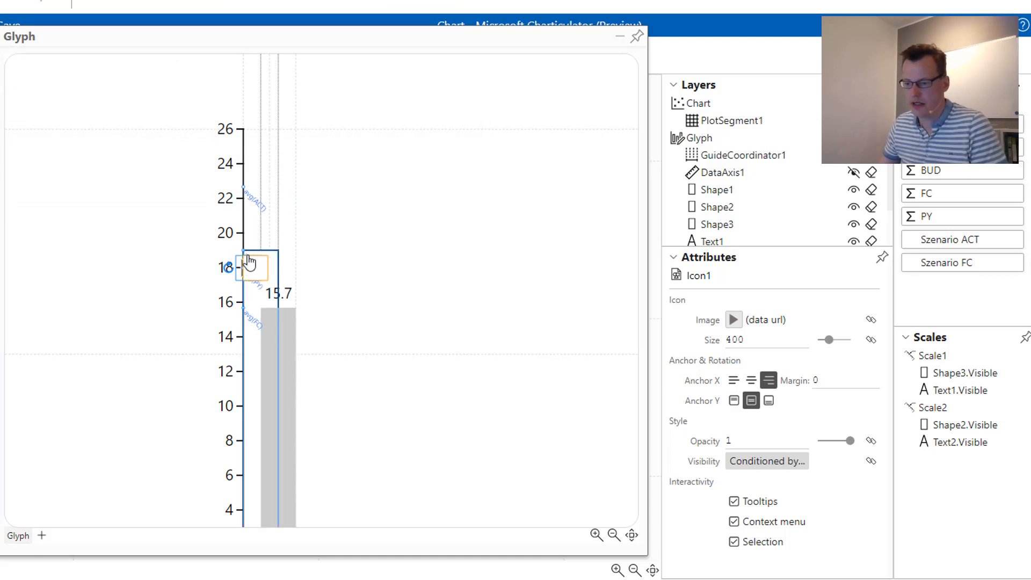
click(729, 138)
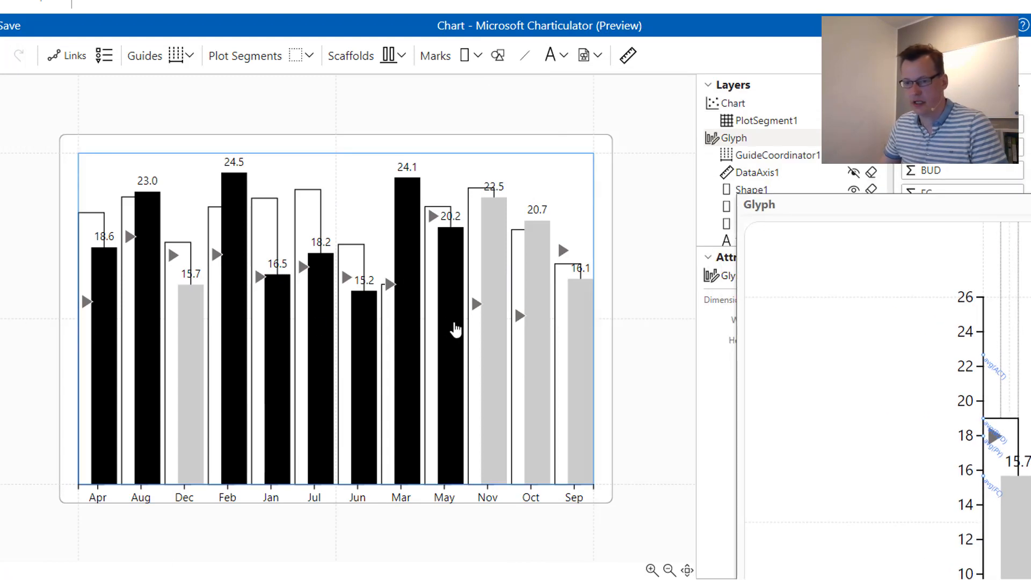
mouse_move(10, 27)
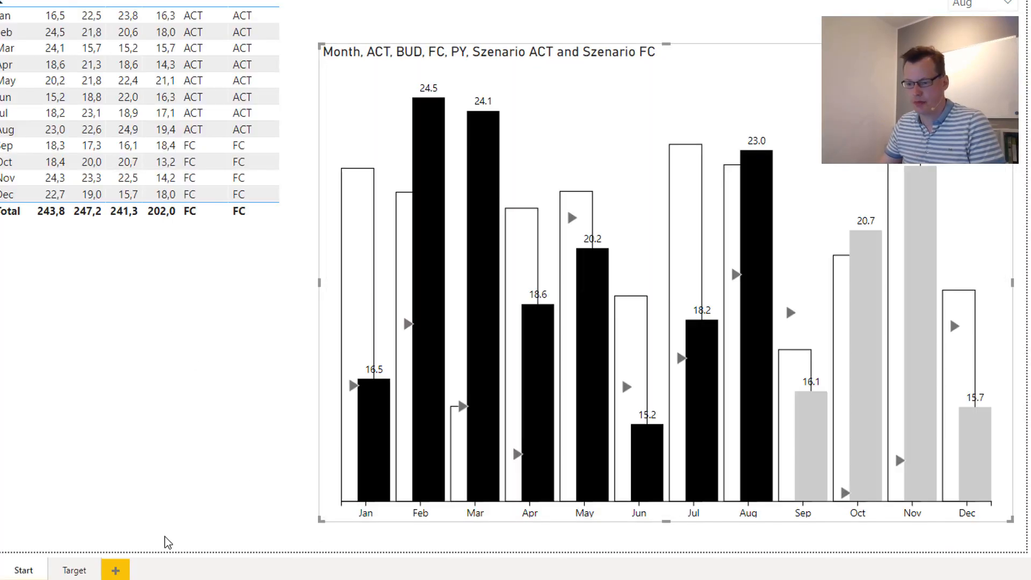
Step: Go to the Target report page titled 'ACT and FC vs. BUD and PY (in mEUR)'
click(73, 570)
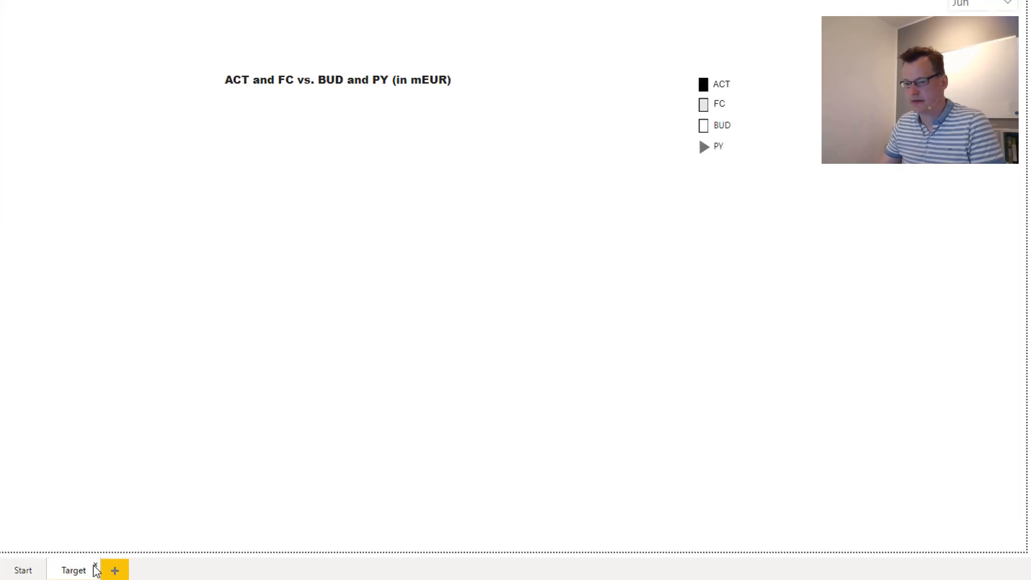